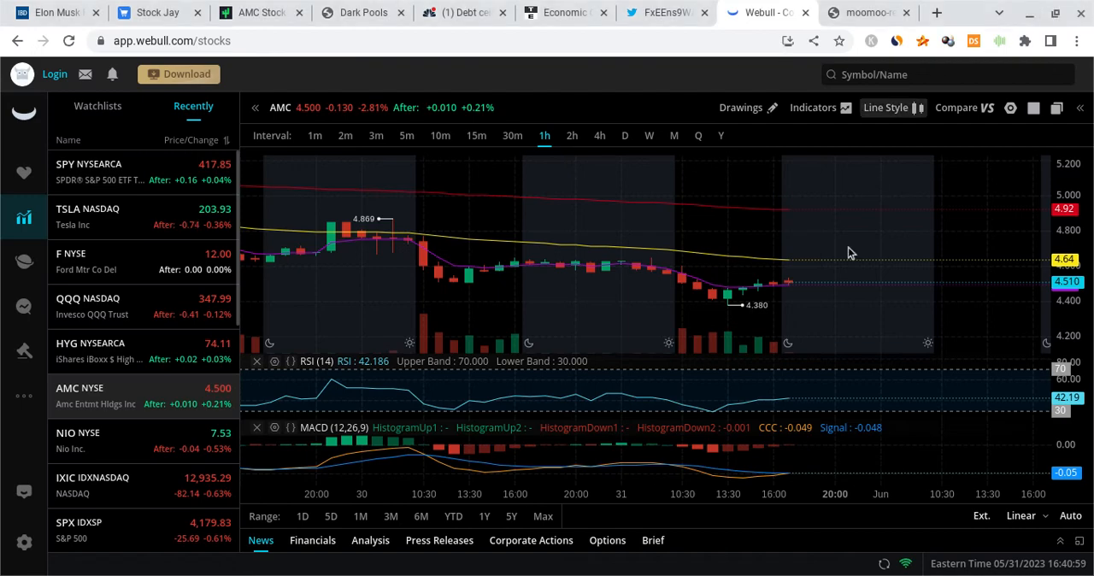
mouse_move(742, 258)
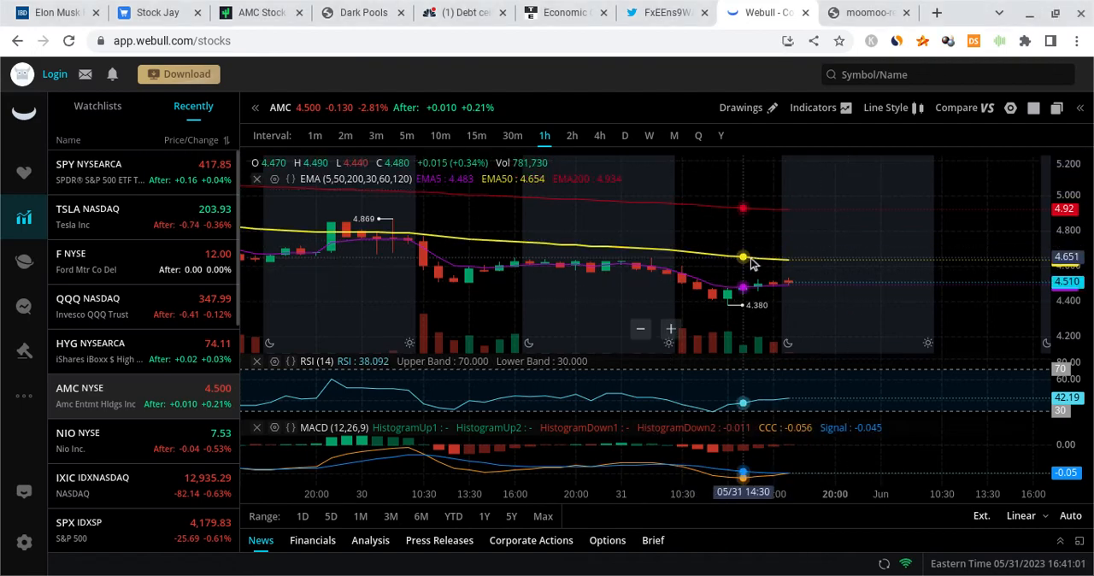
mouse_move(757, 265)
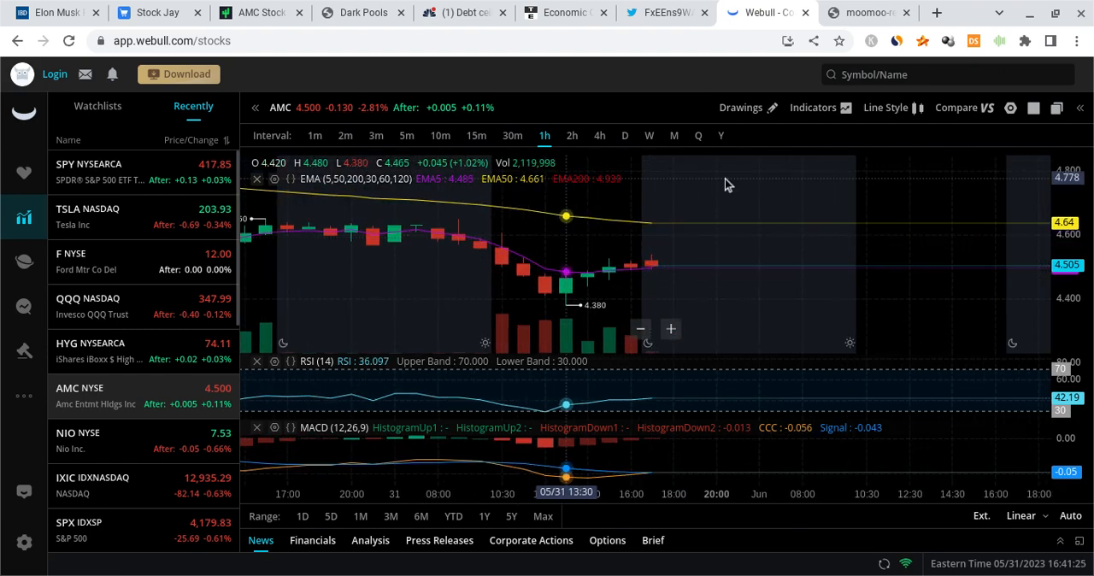
mouse_move(744, 223)
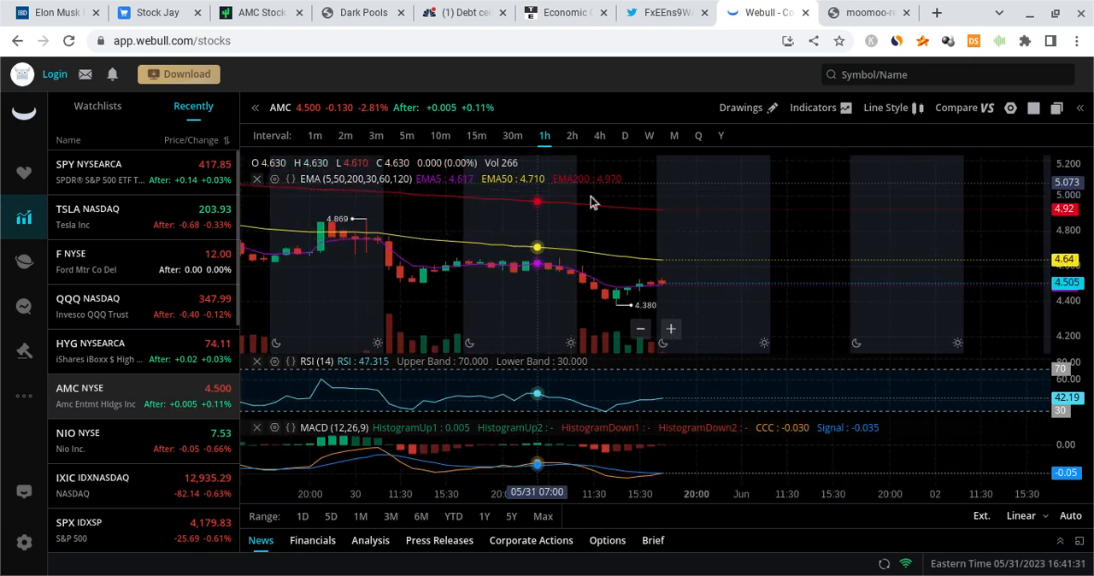
Step: Switch to the moomoo tab showing its free-stocks referral promotion
left_click(864, 12)
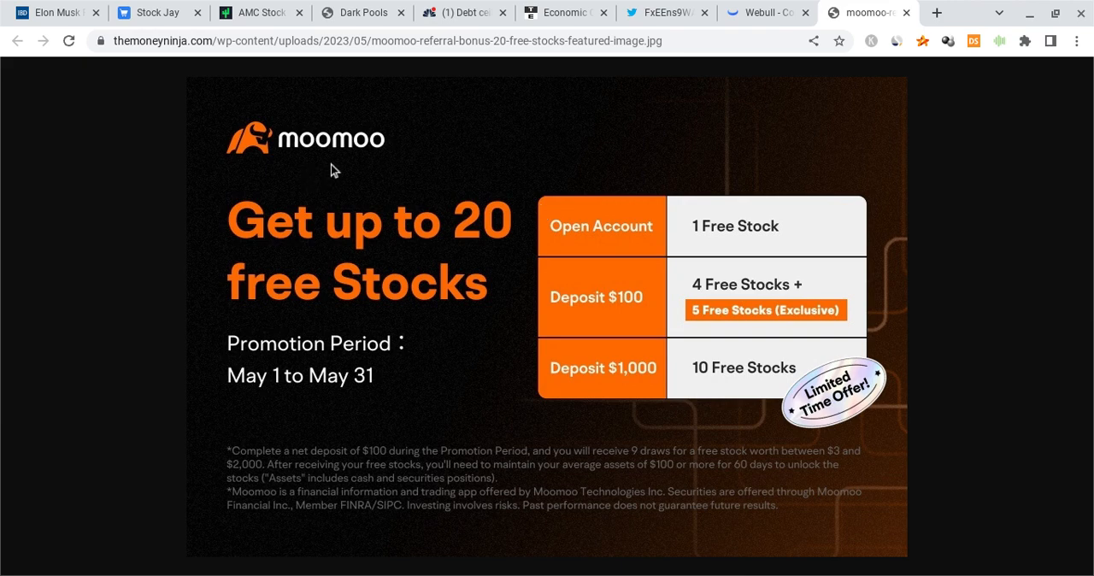
mouse_move(347, 172)
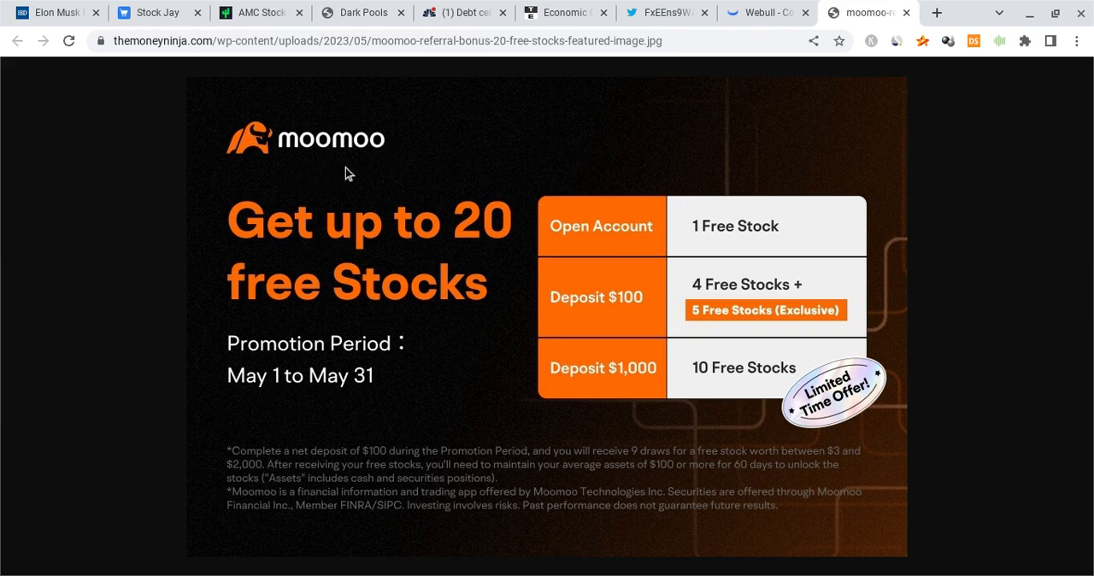
mouse_move(439, 241)
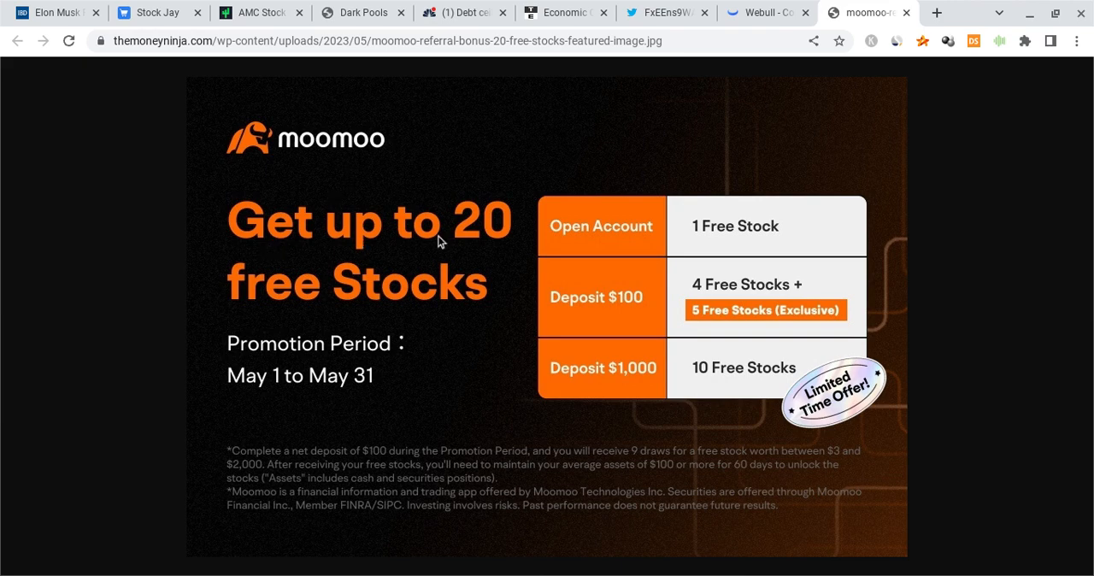
mouse_move(601, 318)
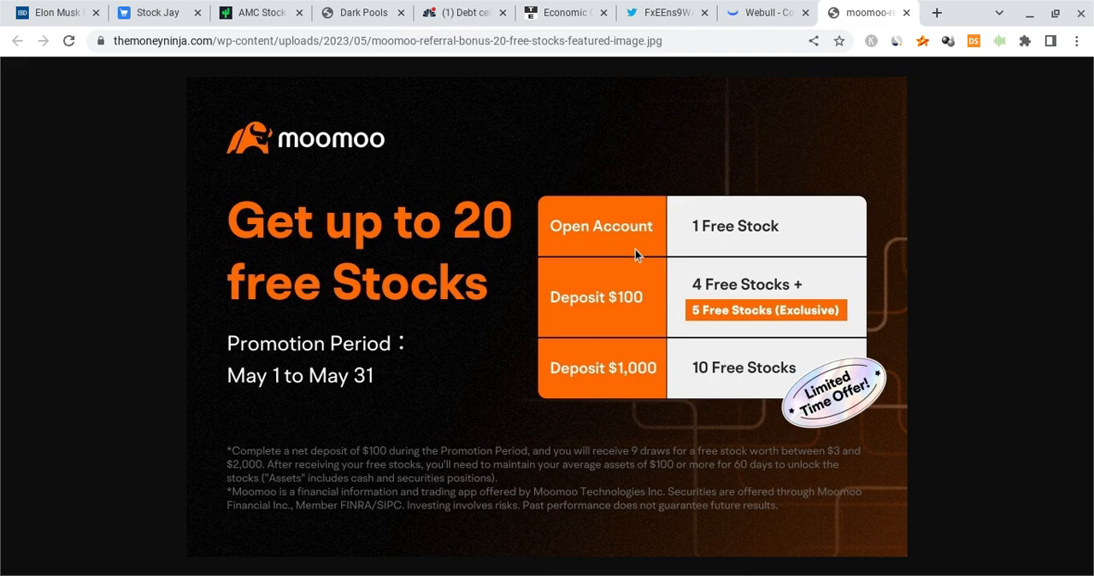
mouse_move(705, 256)
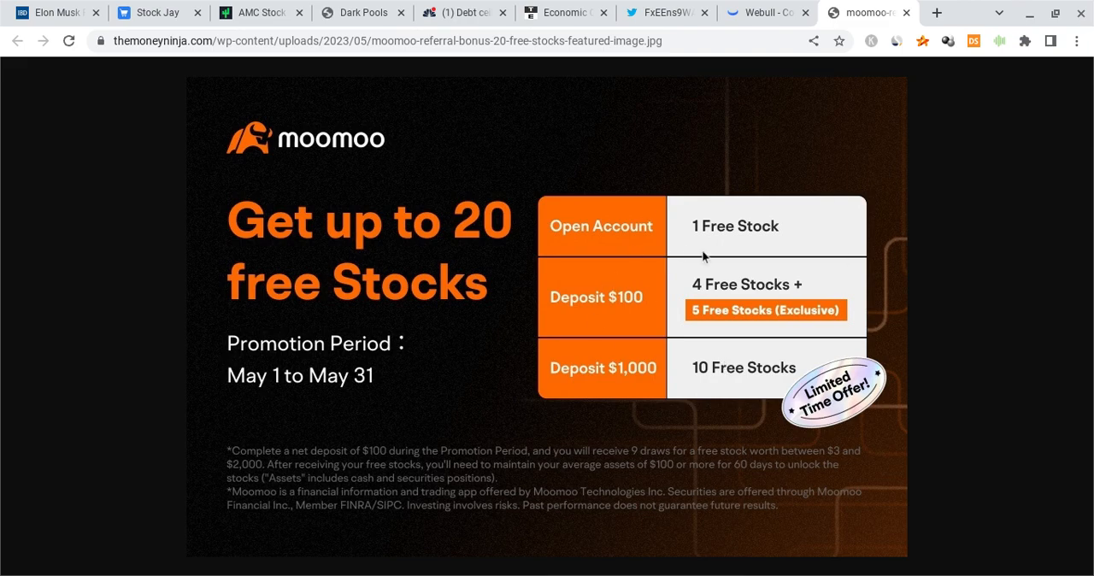
mouse_move(661, 304)
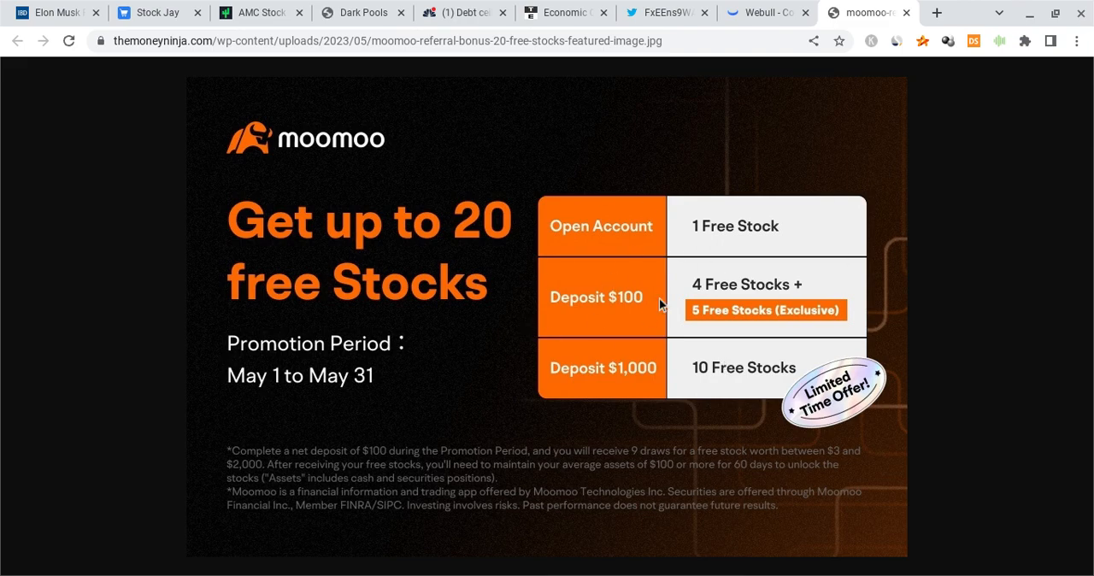
Step: Return to the Webull tab with the AMC hourly chart
left_click(765, 12)
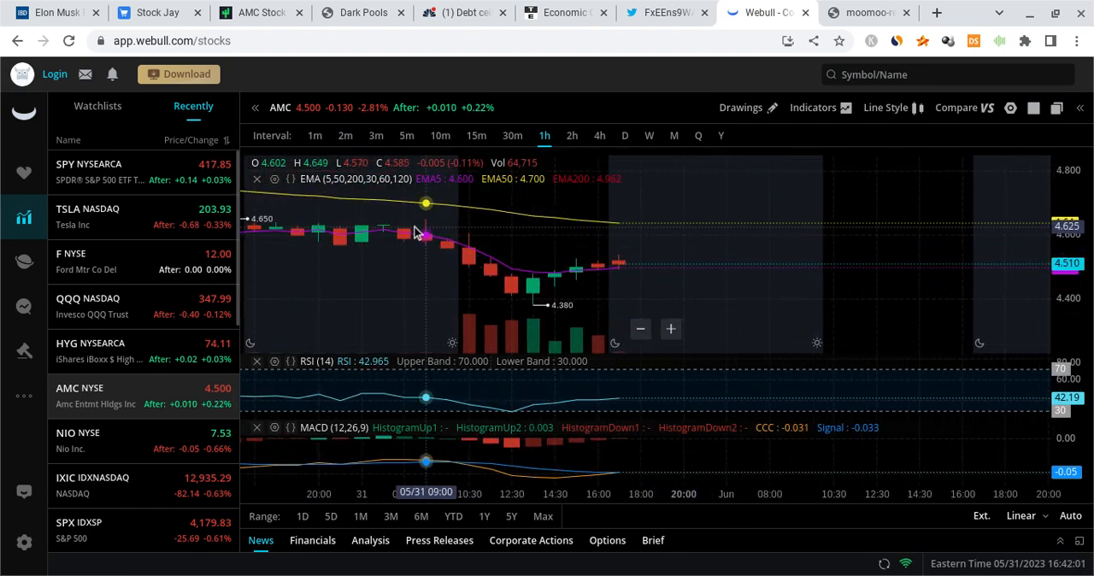
mouse_move(632, 274)
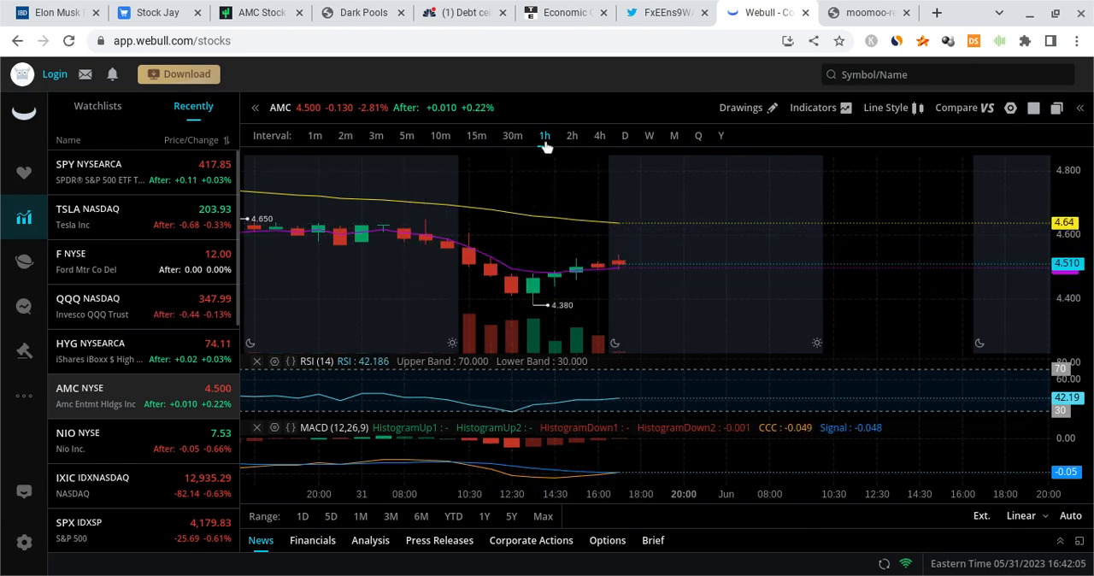
mouse_move(671, 208)
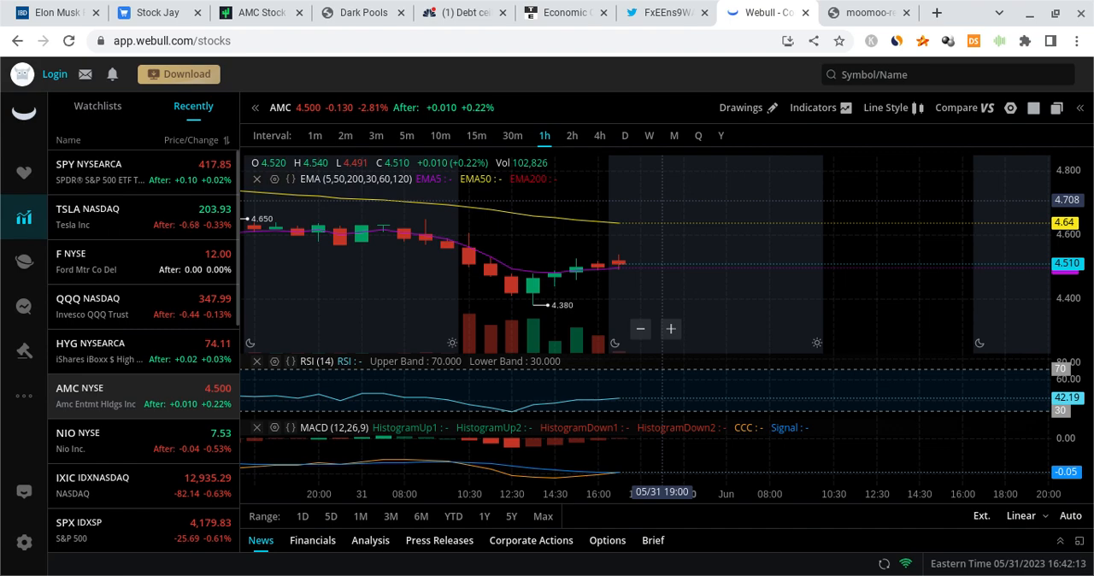
Step: Scroll through the weekly earnings calendar, then switch to the Trading Economics calendar
left_click(666, 12)
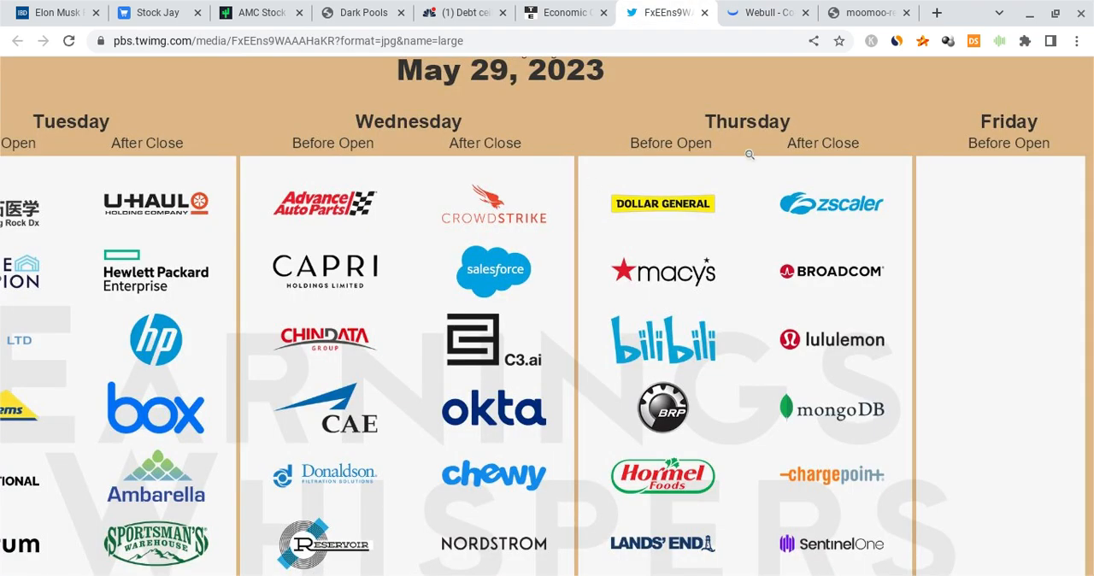
scroll("down", 3)
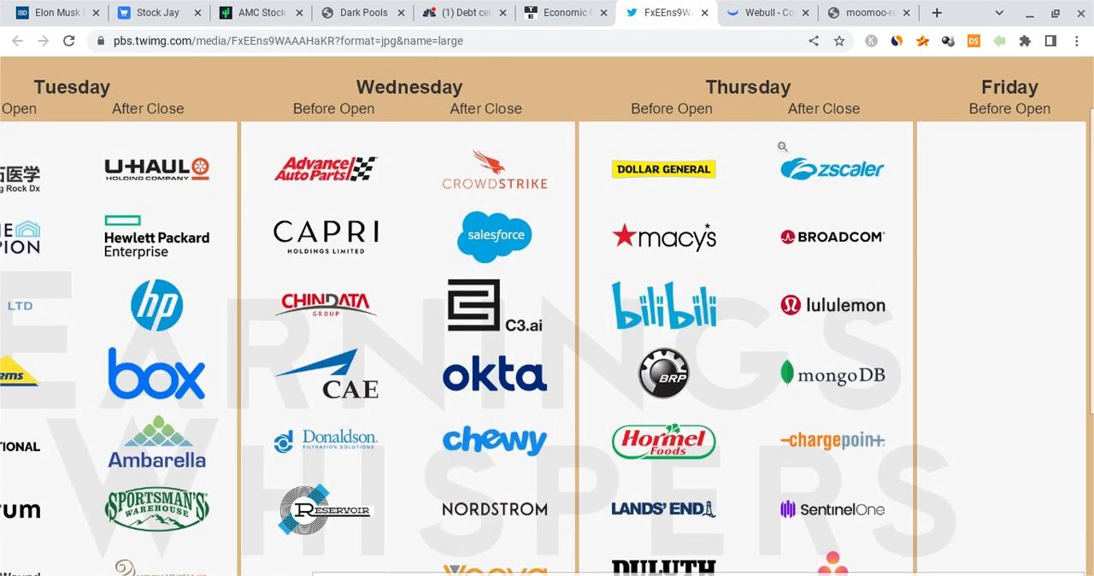
mouse_move(653, 182)
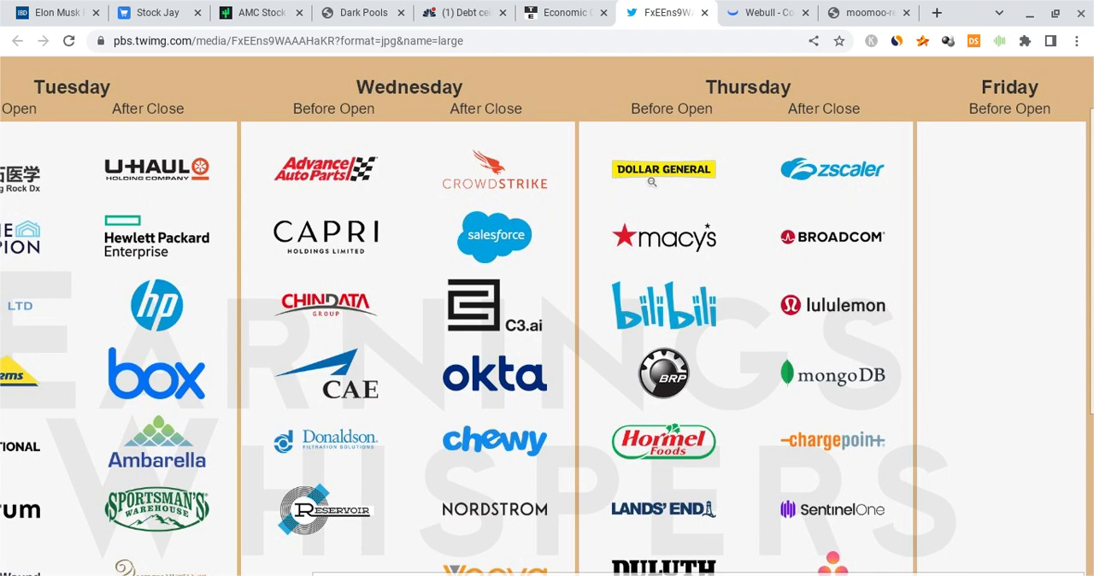
mouse_move(710, 258)
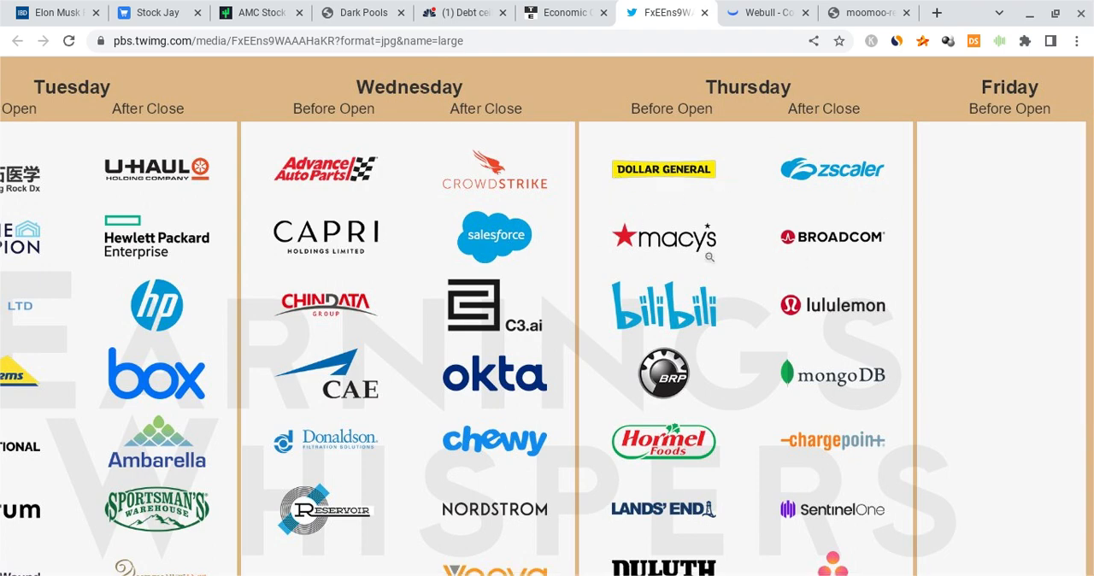
scroll("down", 3)
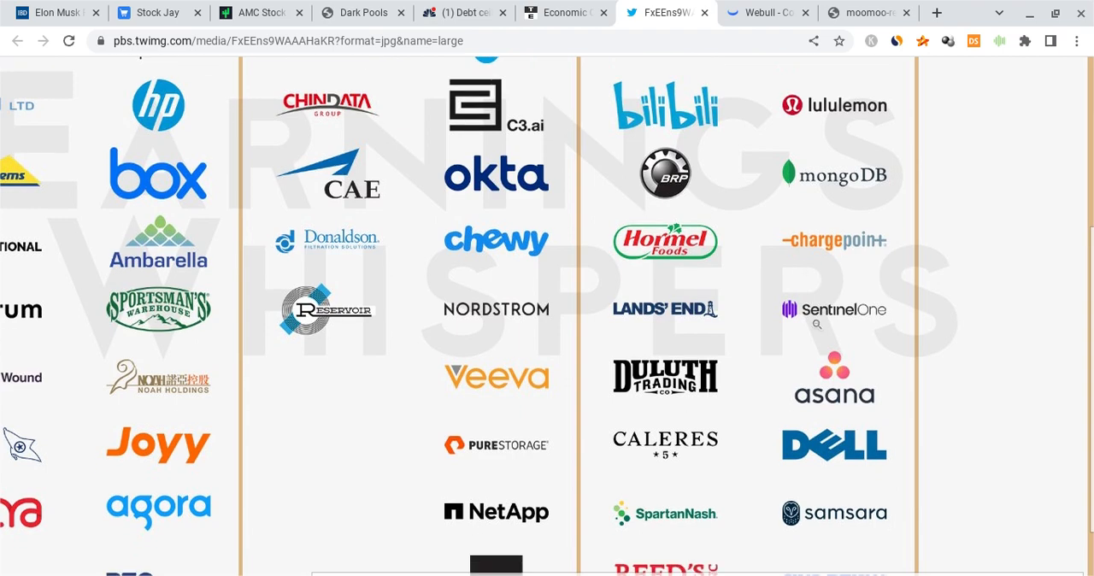
scroll("down", 3)
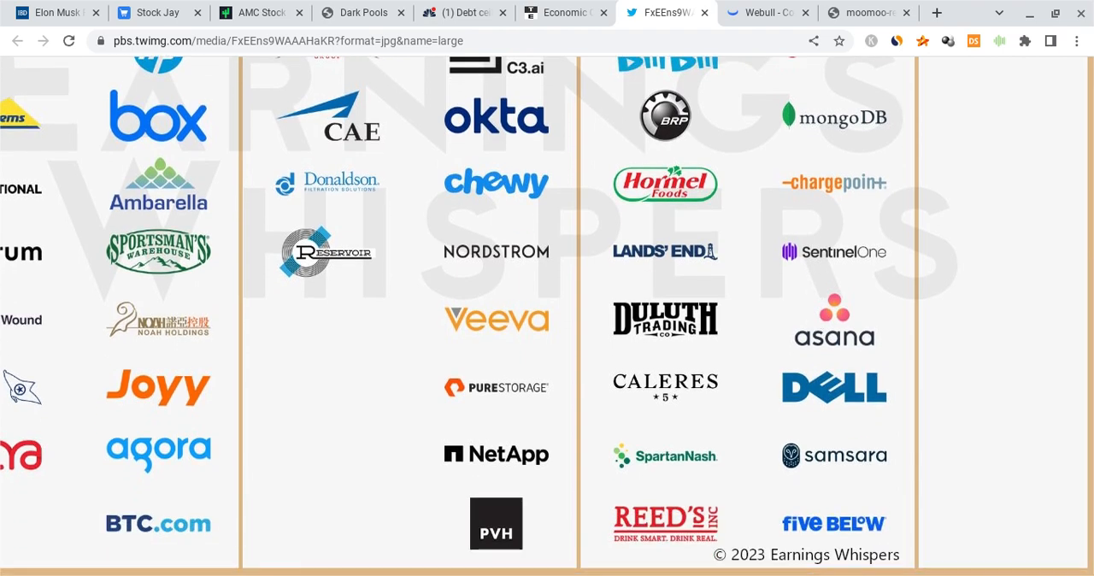
left_click(566, 12)
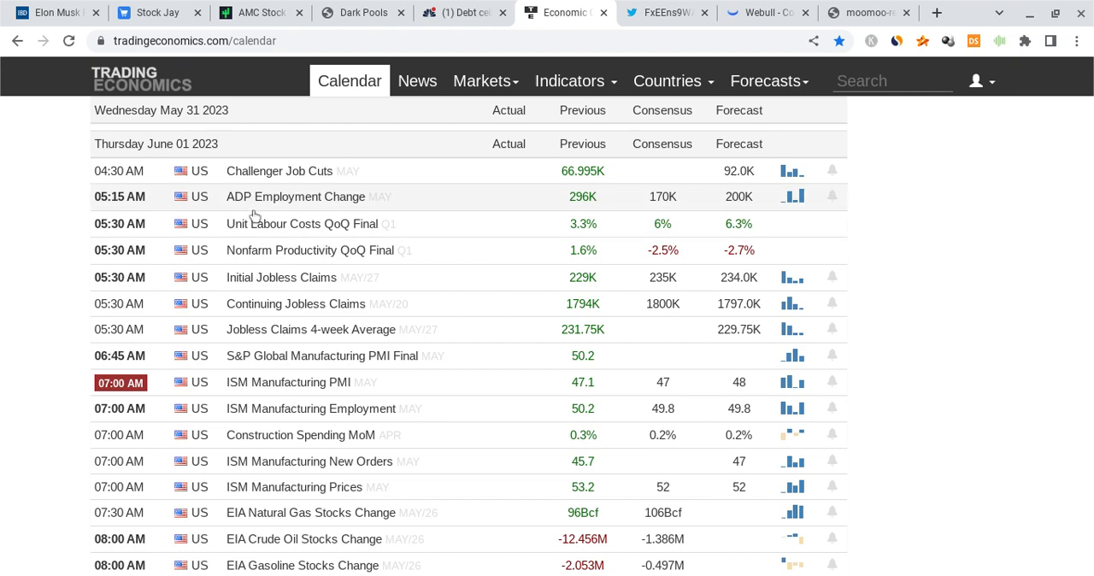
mouse_move(250, 250)
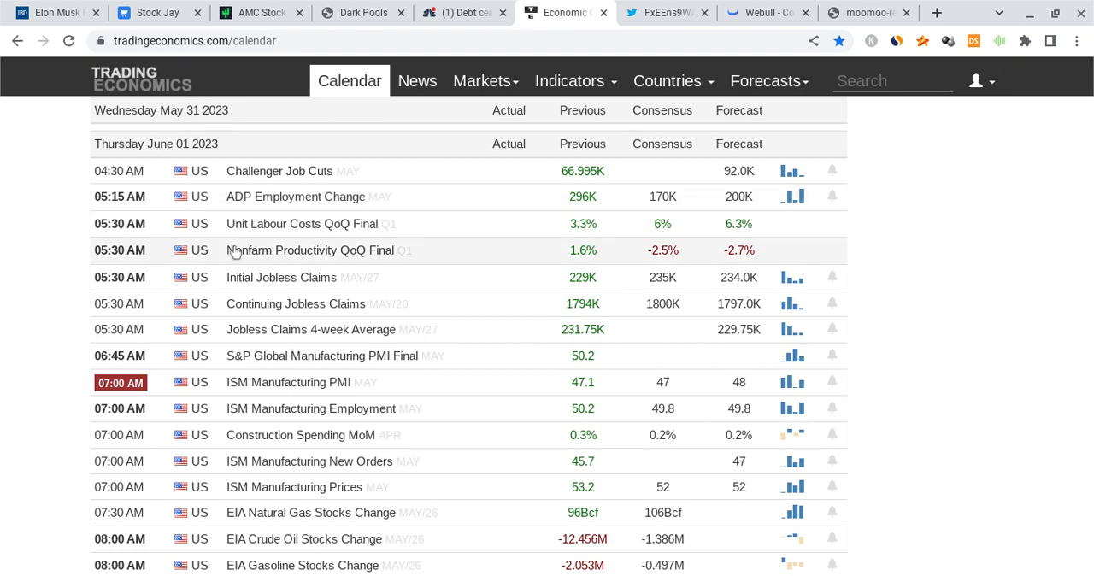
scroll("down", 3)
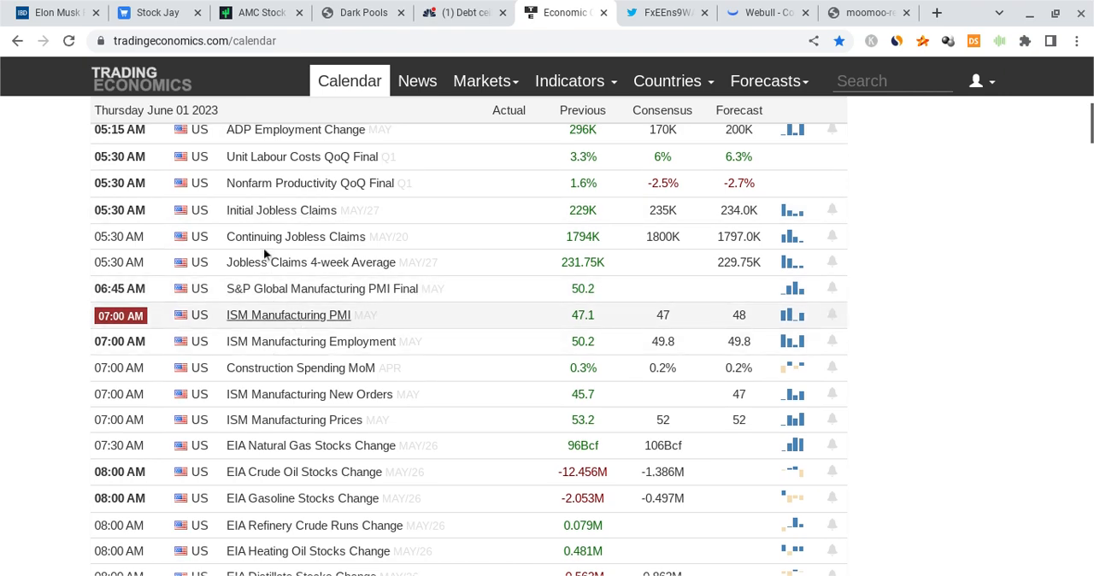
mouse_move(201, 228)
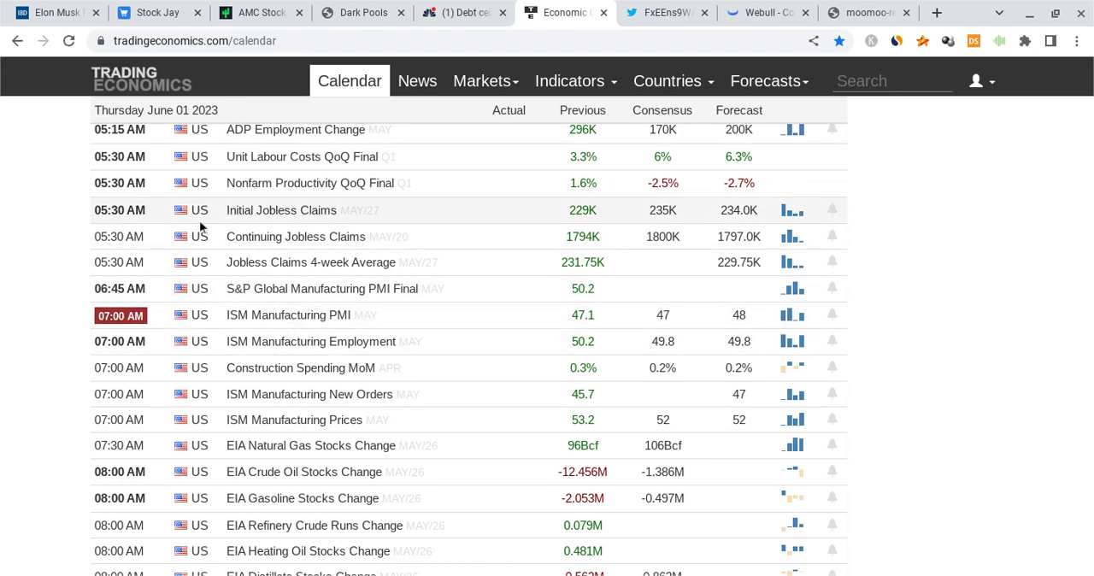
scroll("down", 3)
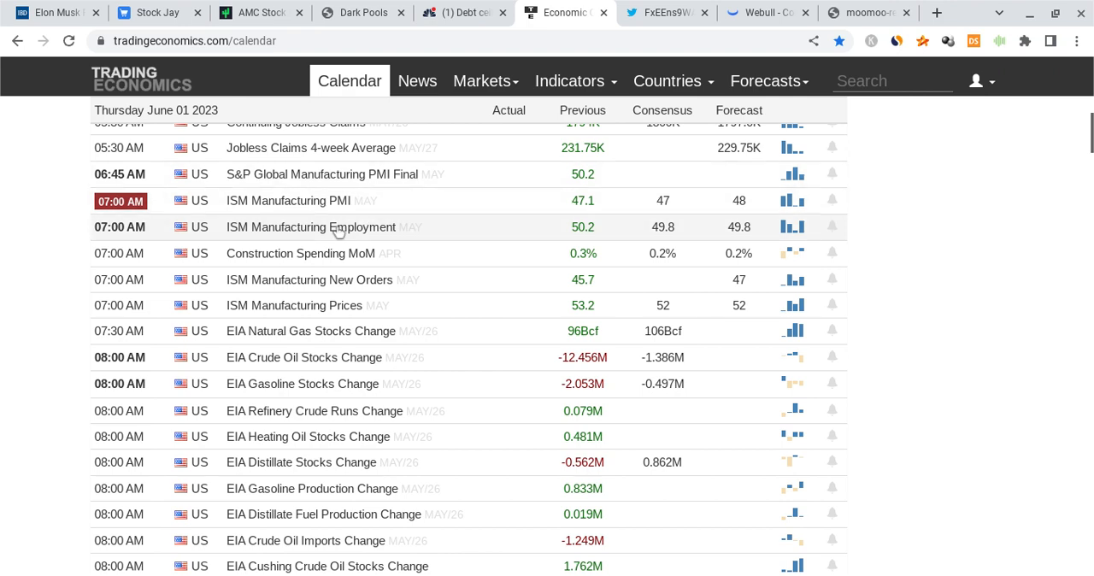
mouse_move(323, 275)
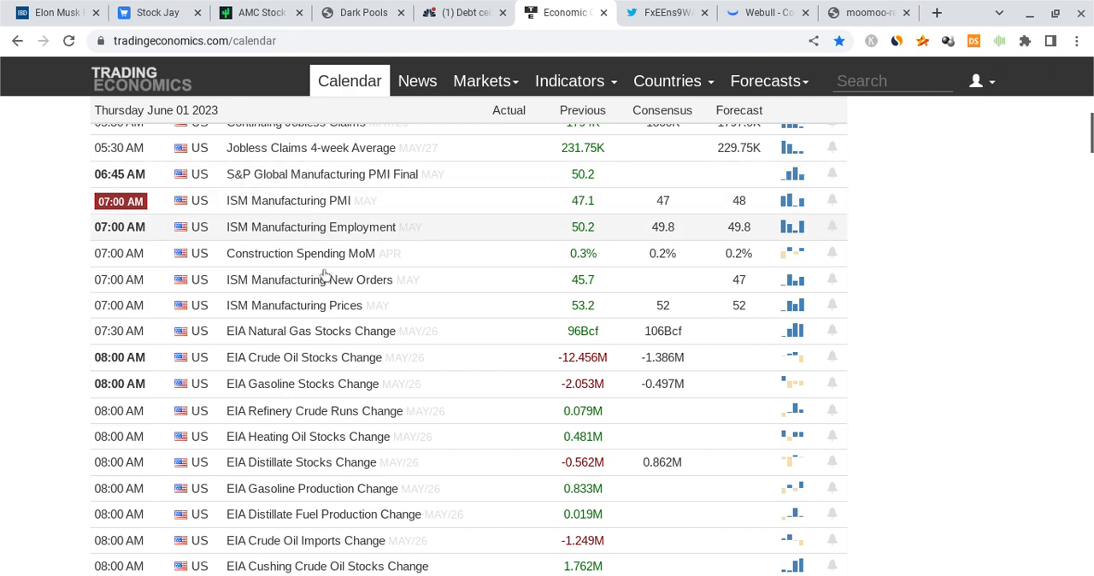
mouse_move(293, 273)
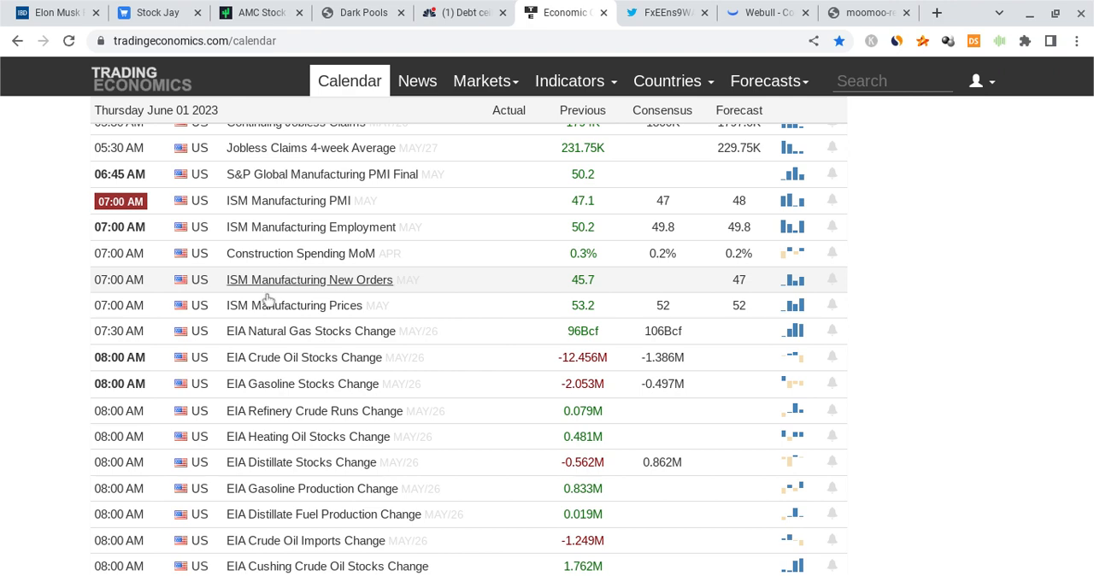
mouse_move(269, 337)
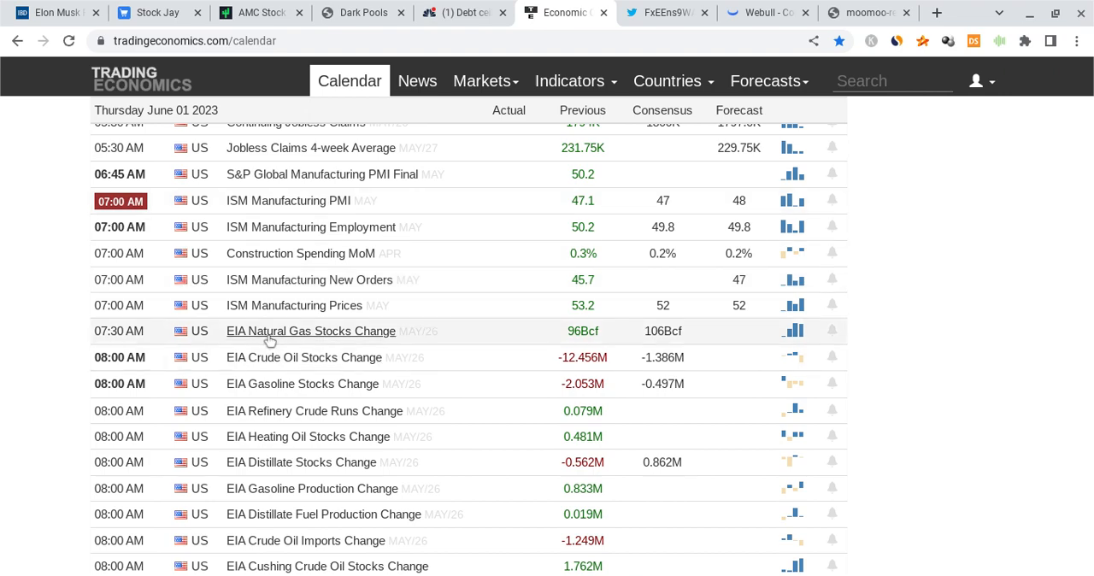
scroll("down", 3)
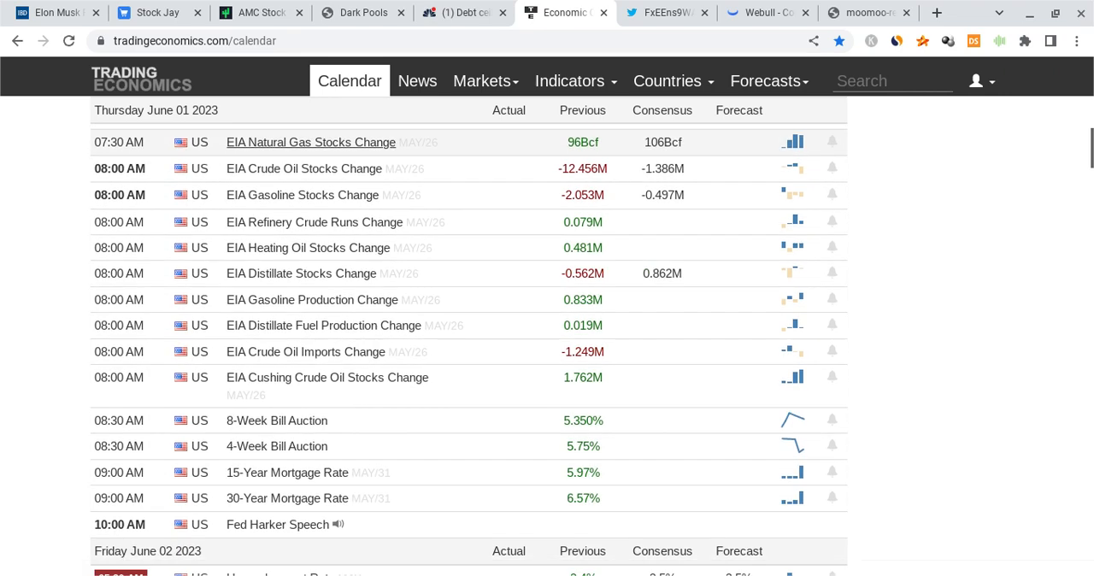
scroll("down", 3)
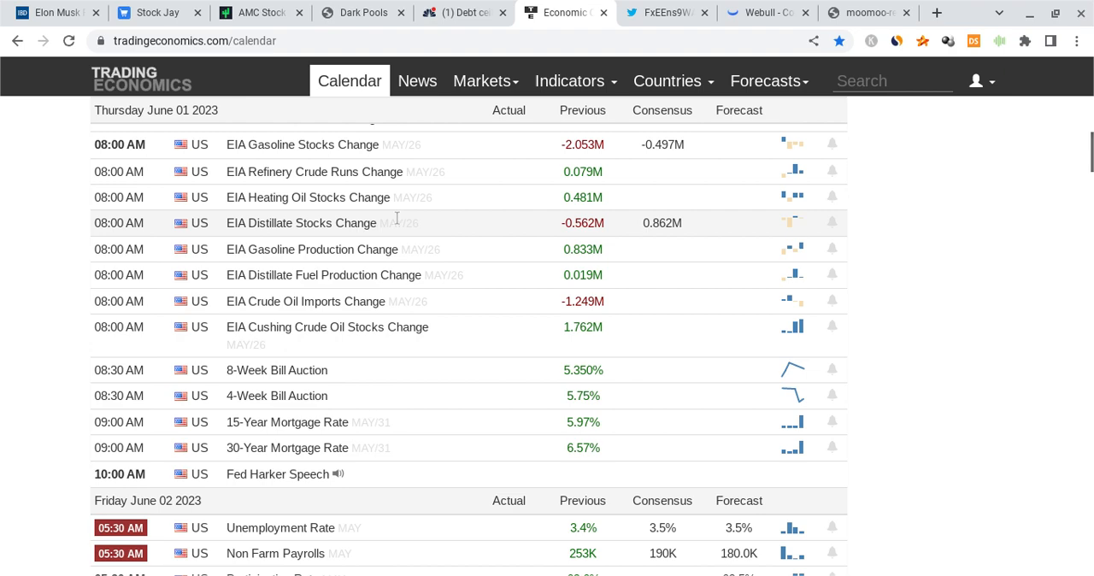
scroll("down", 3)
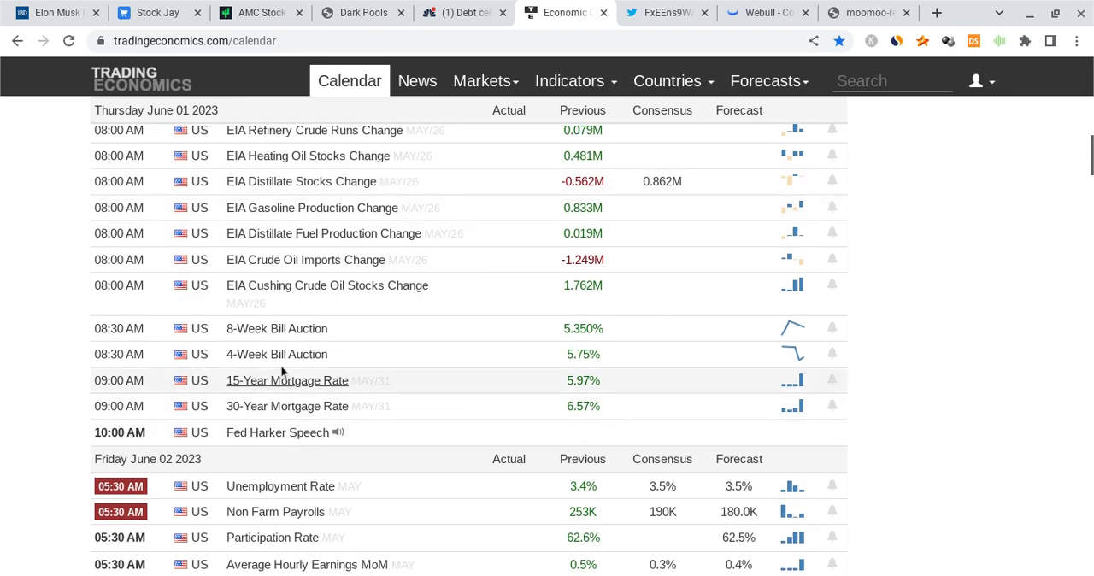
mouse_move(355, 423)
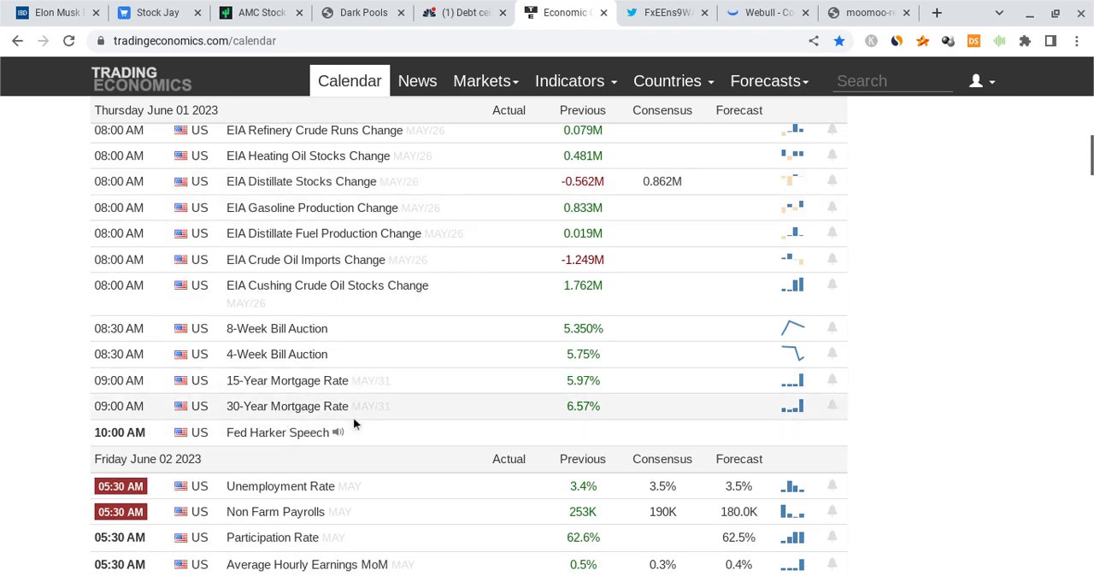
scroll("down", 3)
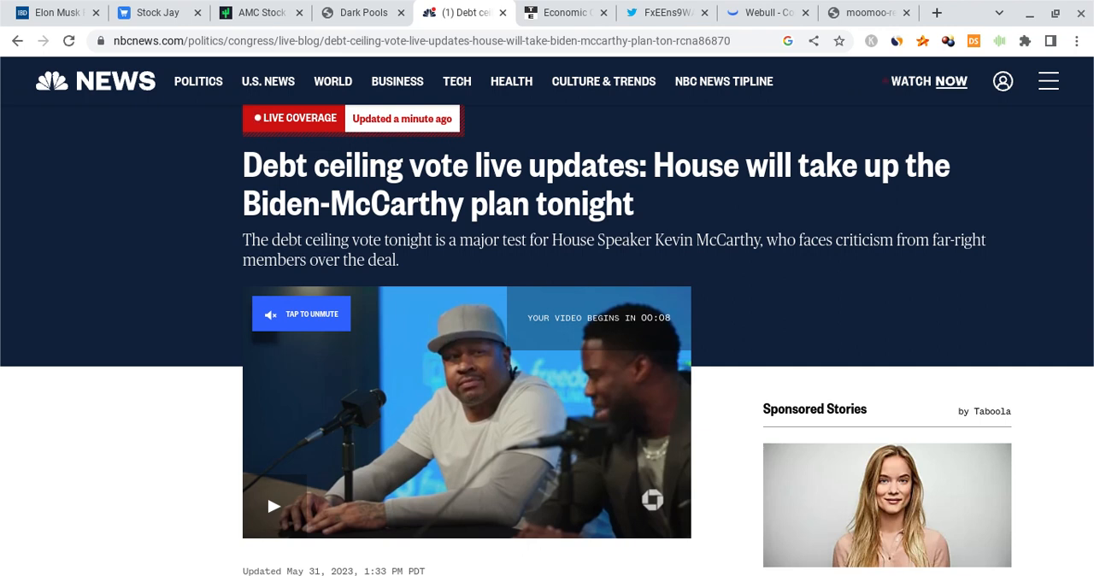
mouse_move(675, 205)
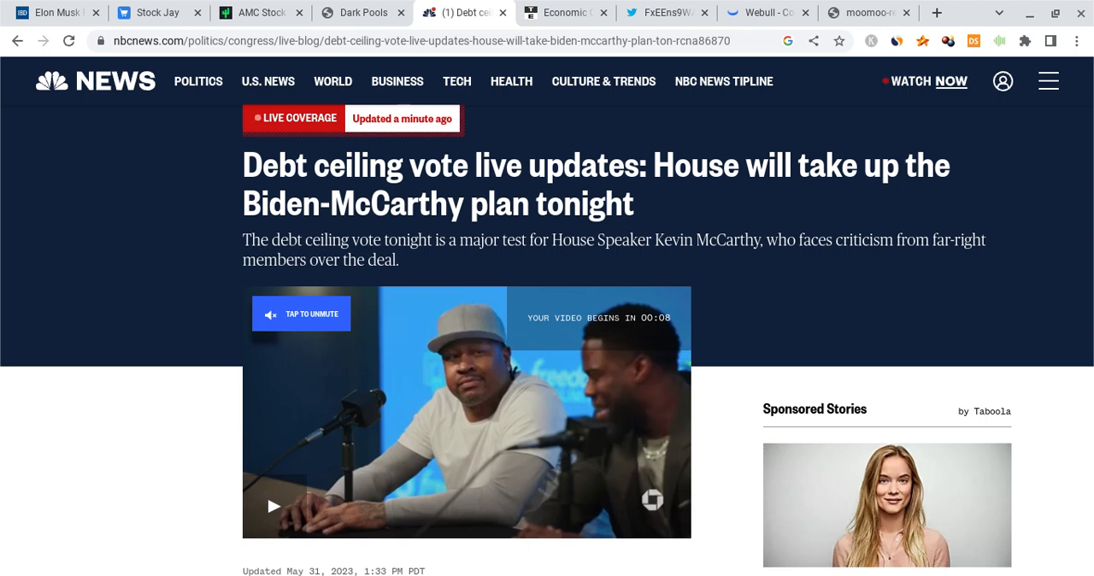
mouse_move(605, 194)
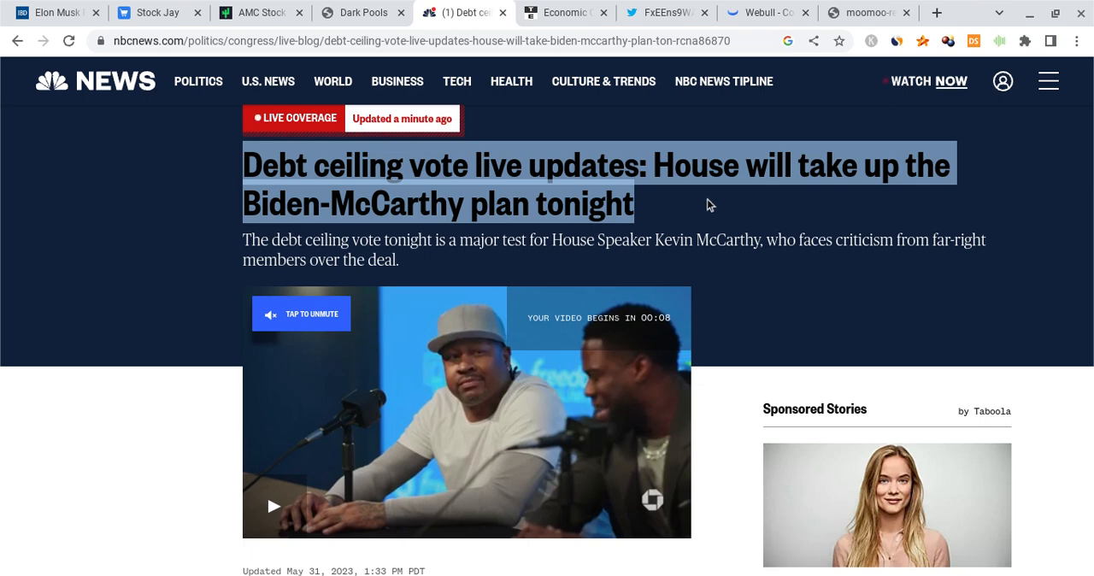
mouse_move(654, 270)
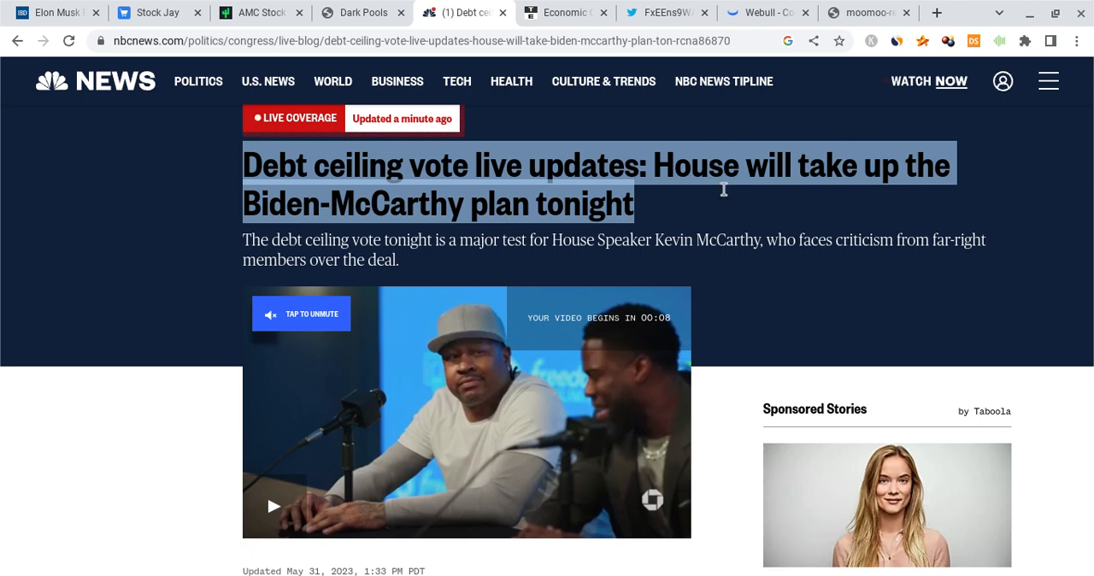
mouse_move(739, 226)
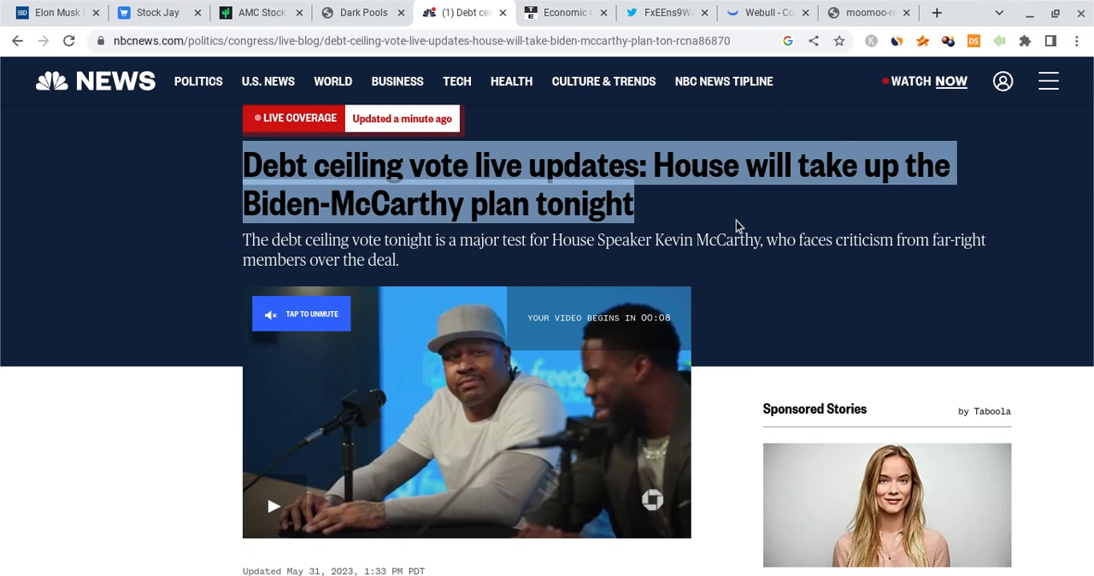
mouse_move(785, 258)
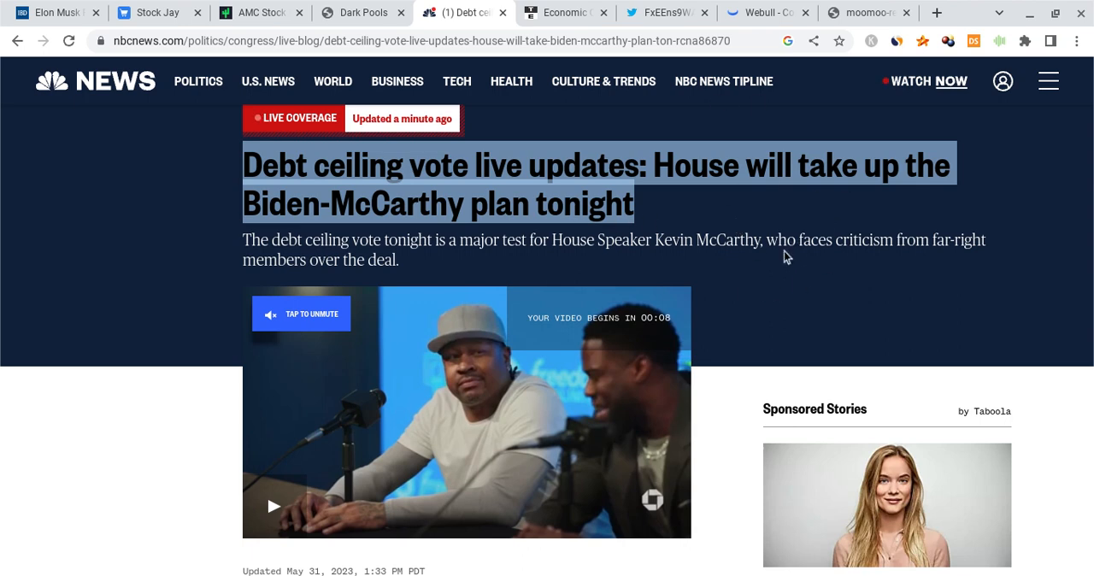
mouse_move(756, 220)
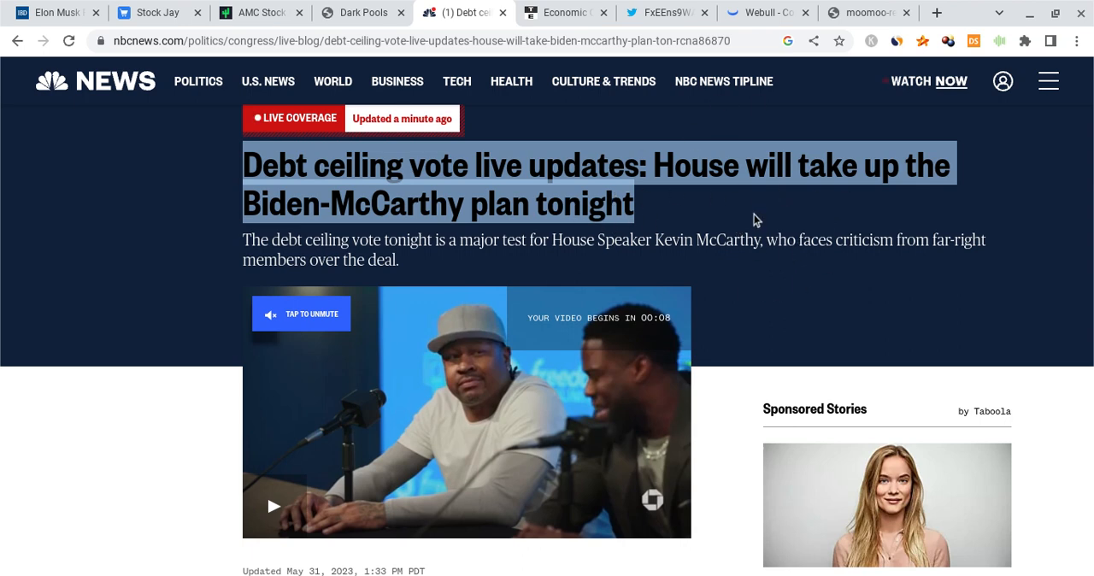
mouse_move(768, 220)
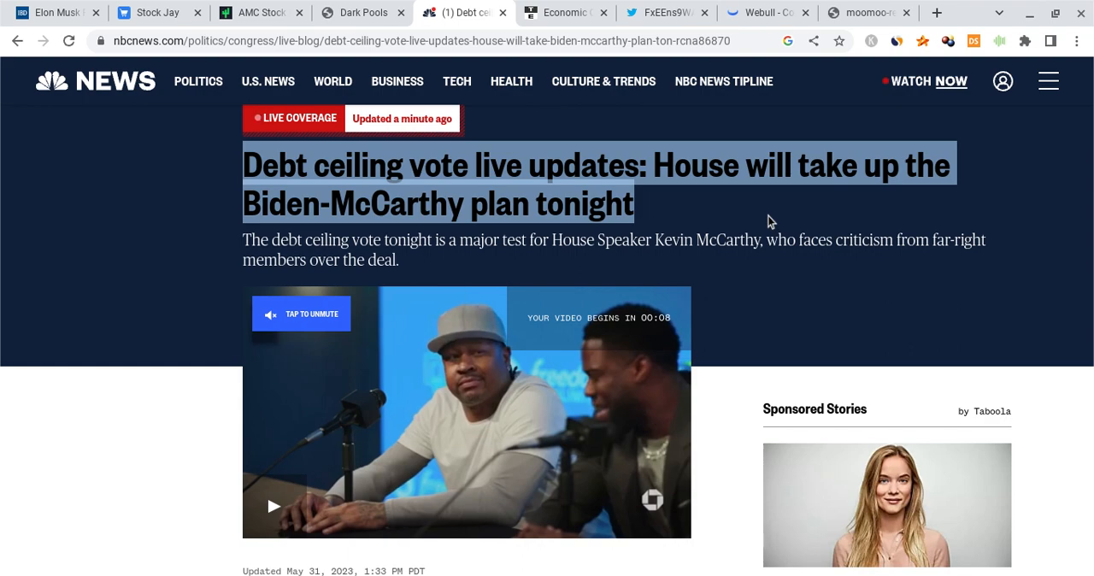
Step: Switch to the Stockgrid AMC dark-pool page, then the Tradytics AMC dashboard
left_click(363, 12)
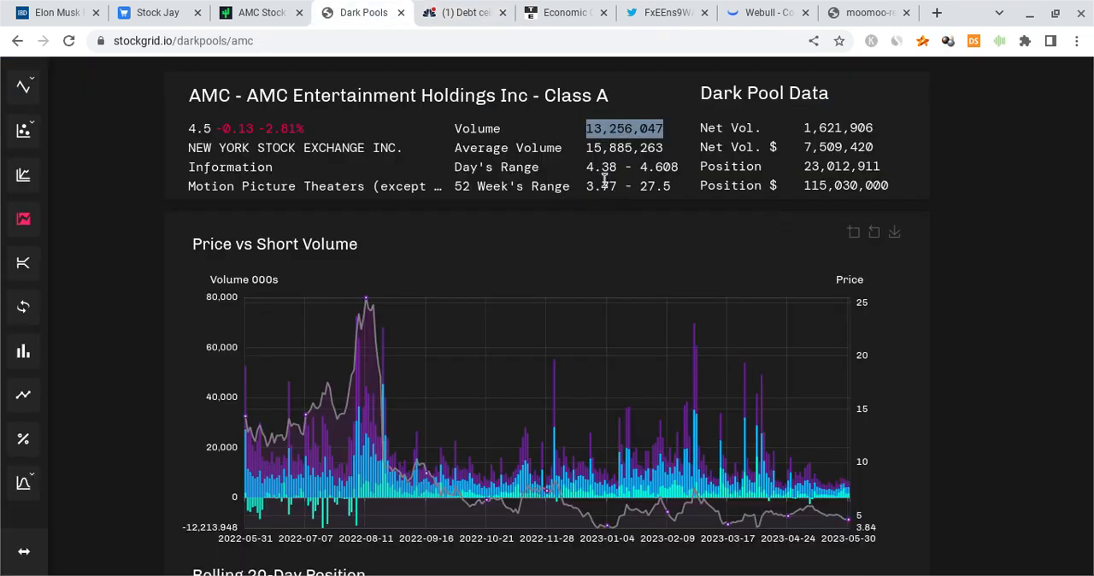
mouse_move(530, 164)
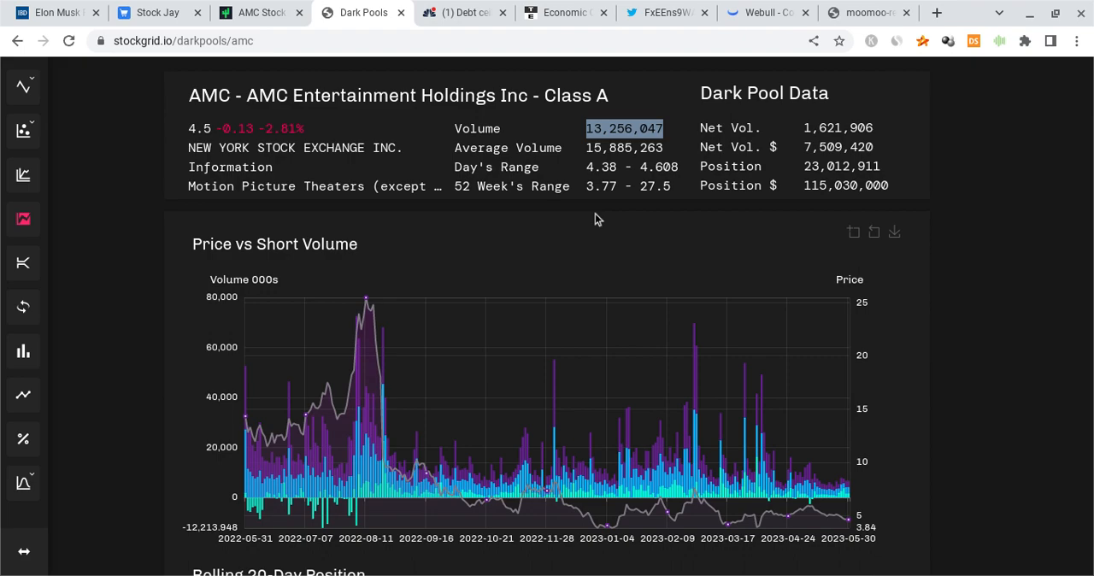
left_click(257, 12)
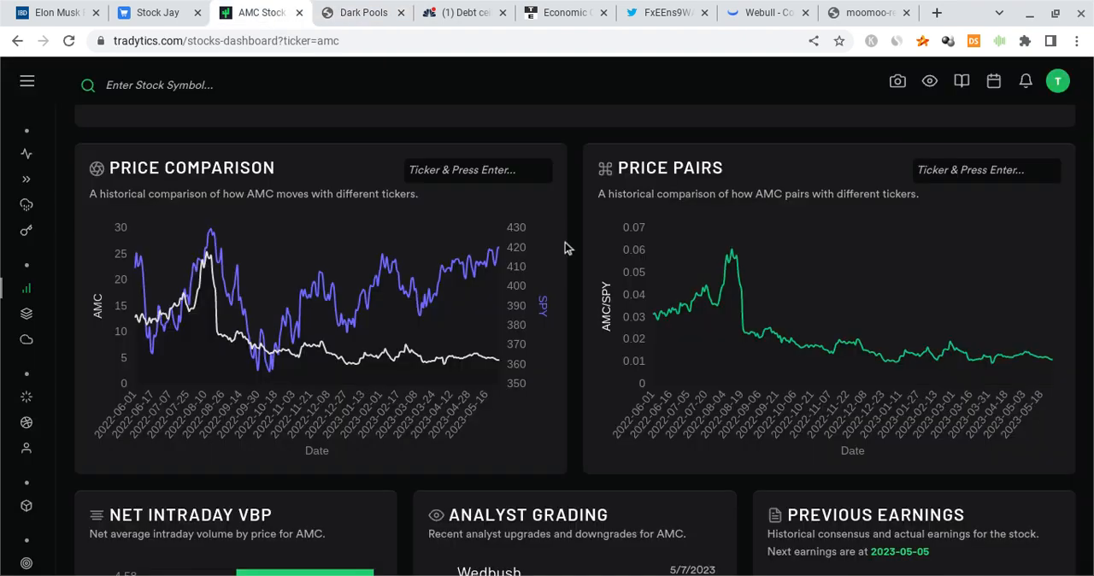
Step: Scroll the Tradytics AMC page down to the monthly, weekday and hourly seasonality panels
scroll("down", 3)
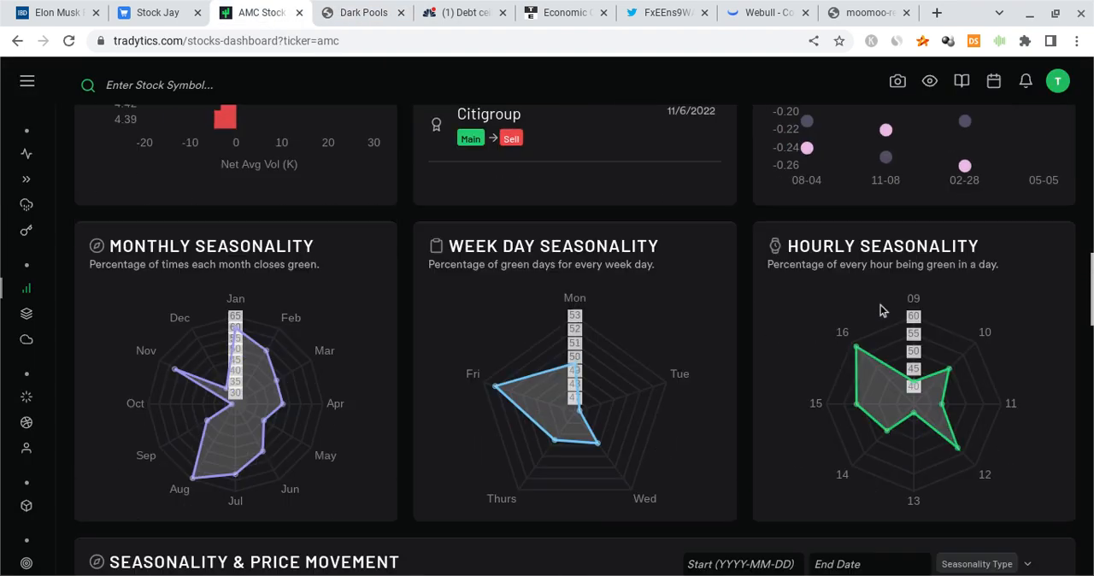
scroll("down", 3)
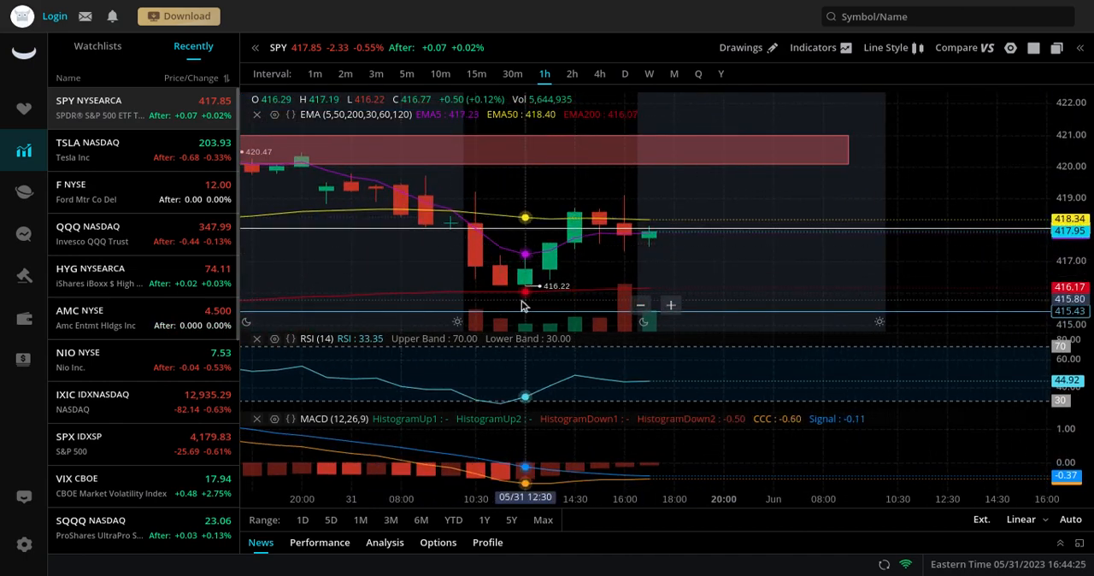
mouse_move(524, 287)
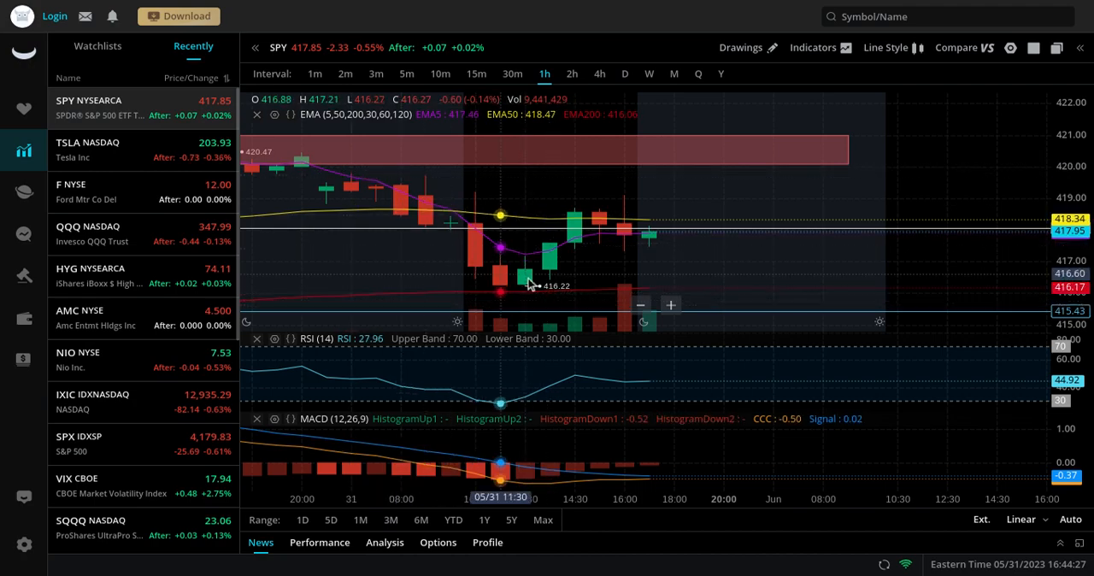
mouse_move(575, 263)
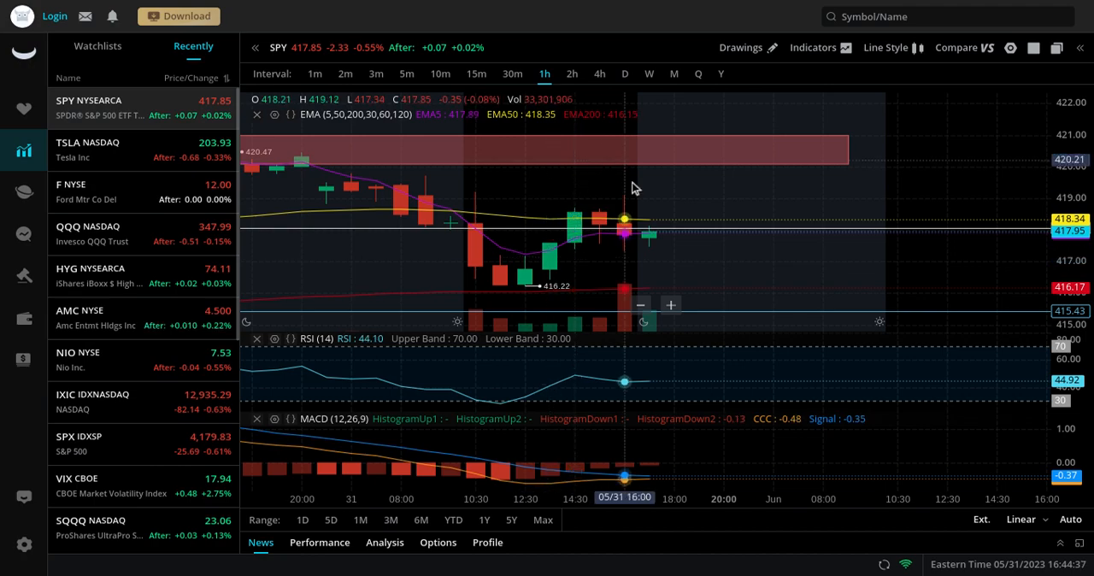
mouse_move(594, 197)
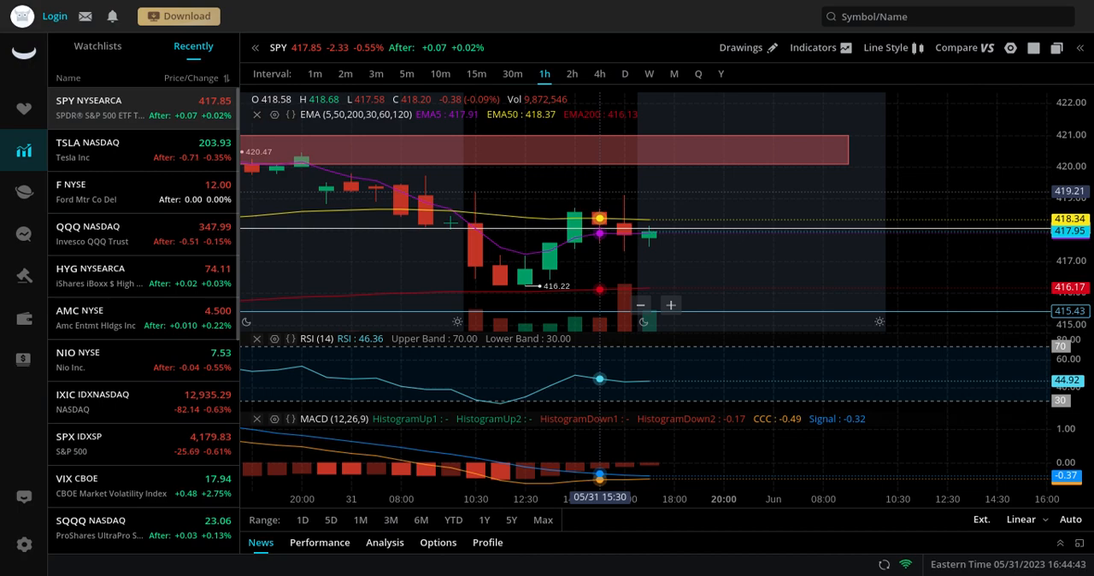
mouse_move(639, 194)
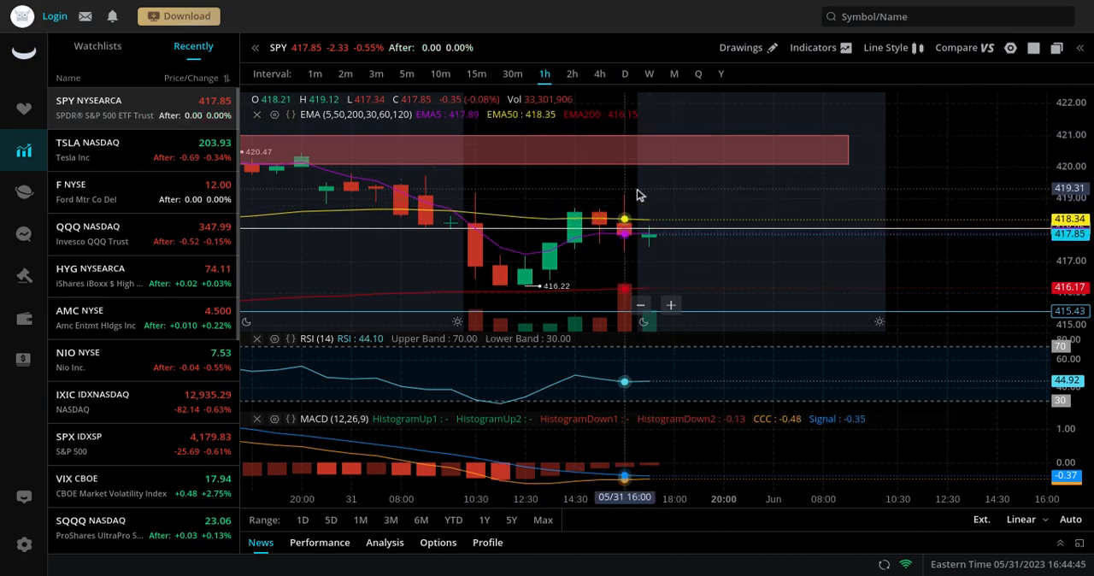
mouse_move(682, 251)
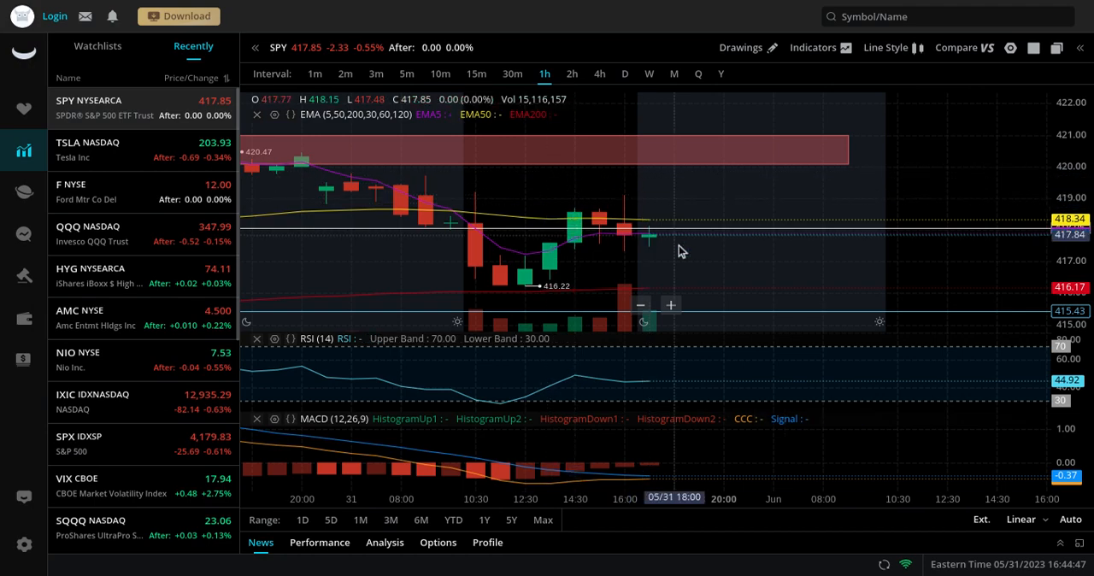
mouse_move(648, 221)
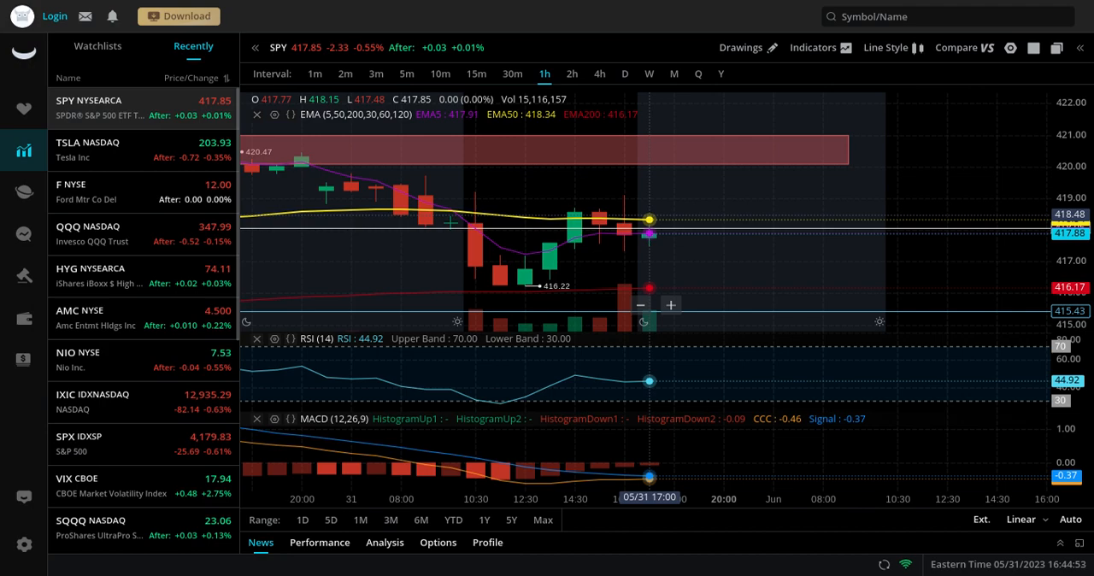
mouse_move(466, 275)
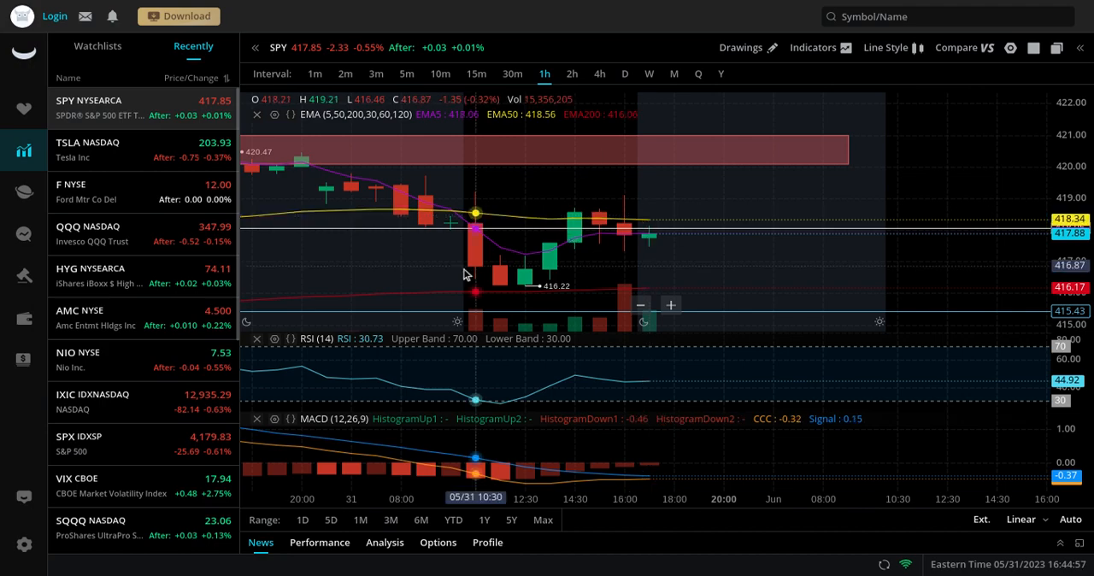
mouse_move(756, 150)
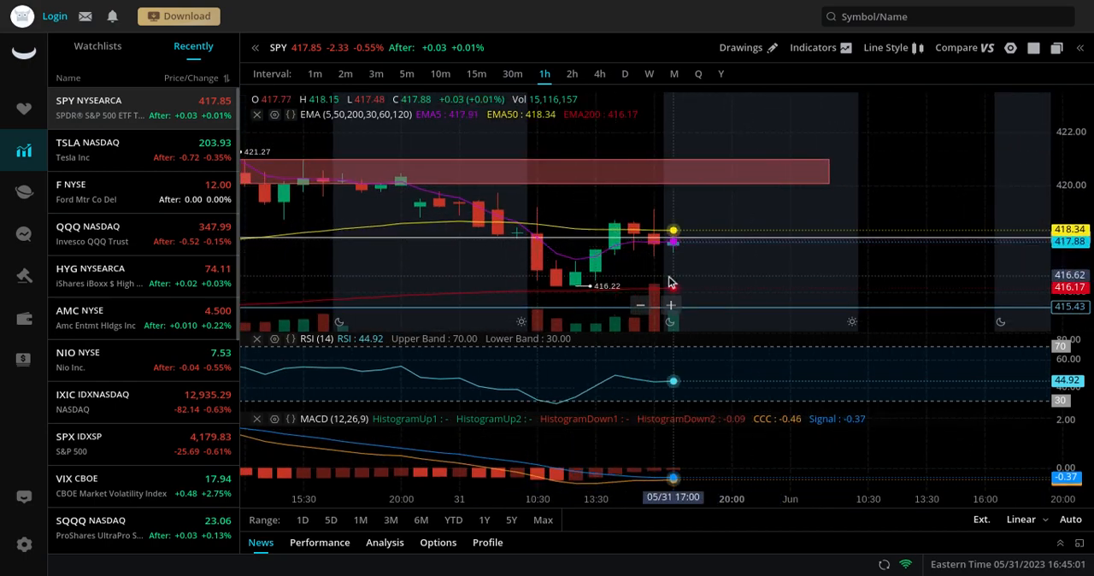
mouse_move(786, 211)
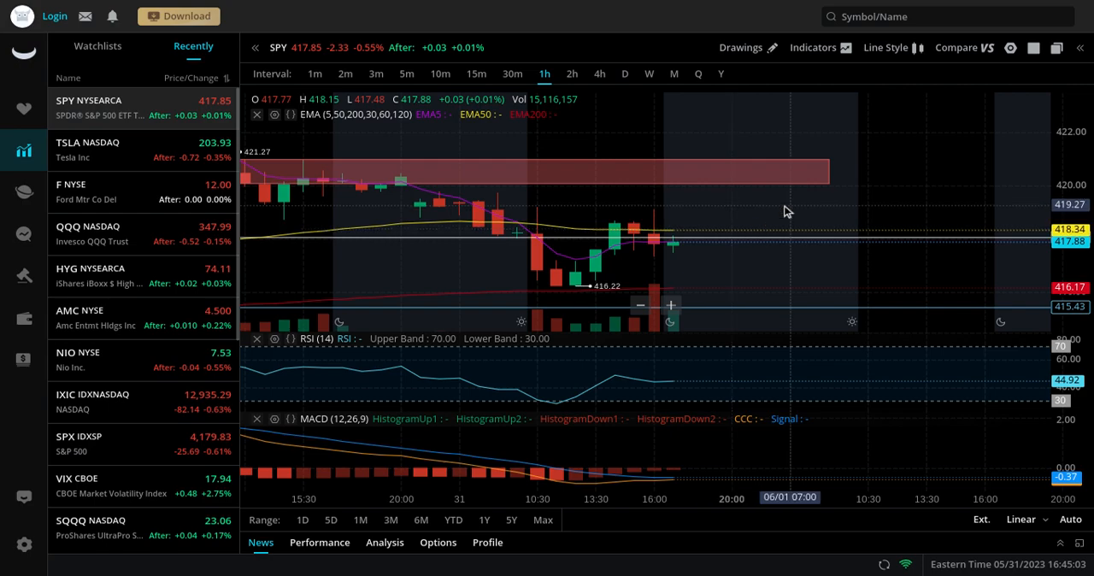
mouse_move(706, 268)
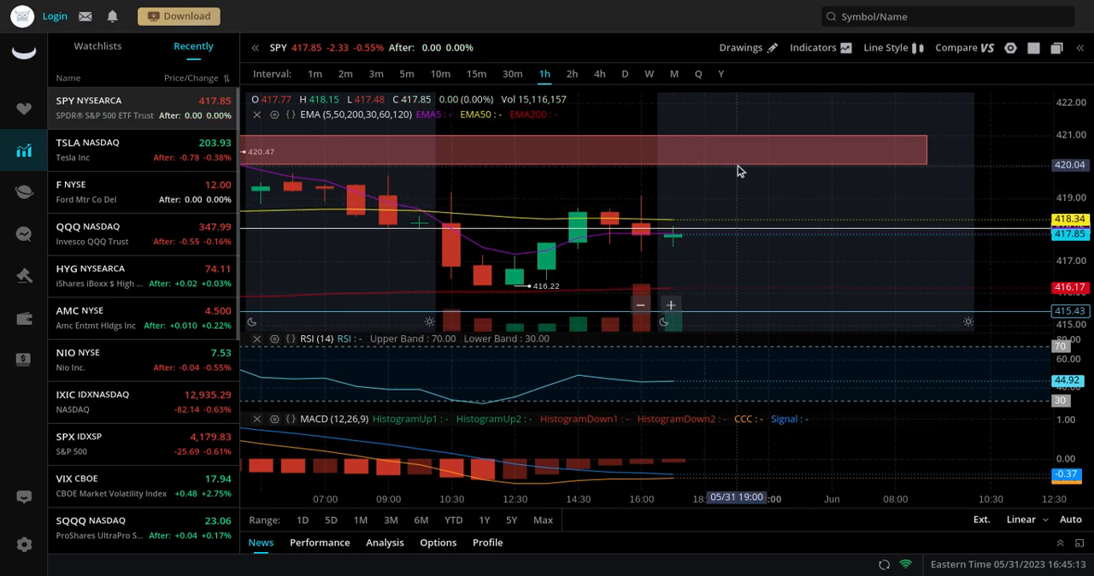
mouse_move(675, 231)
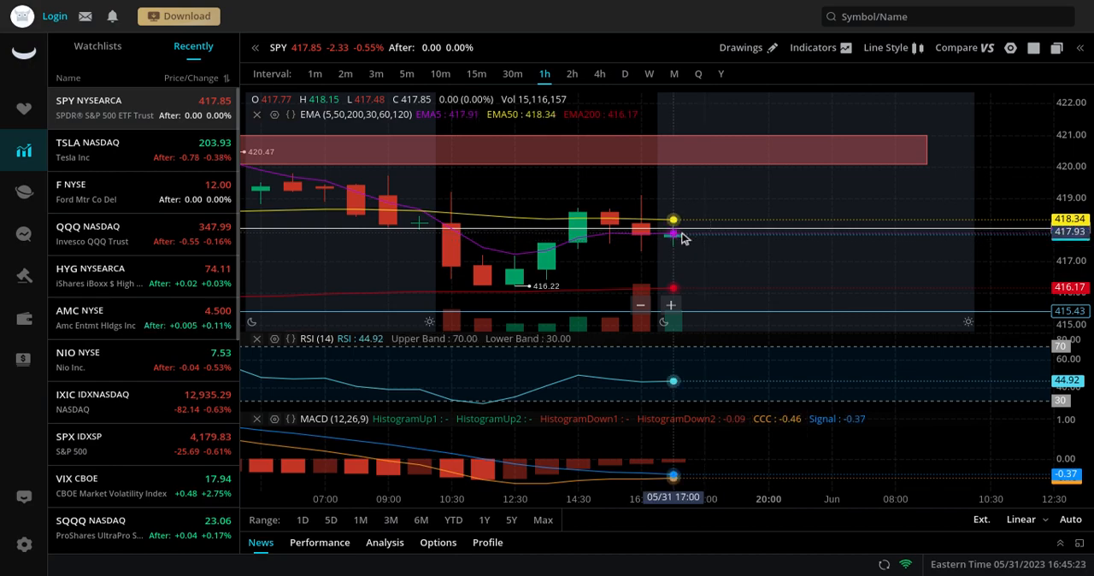
mouse_move(667, 275)
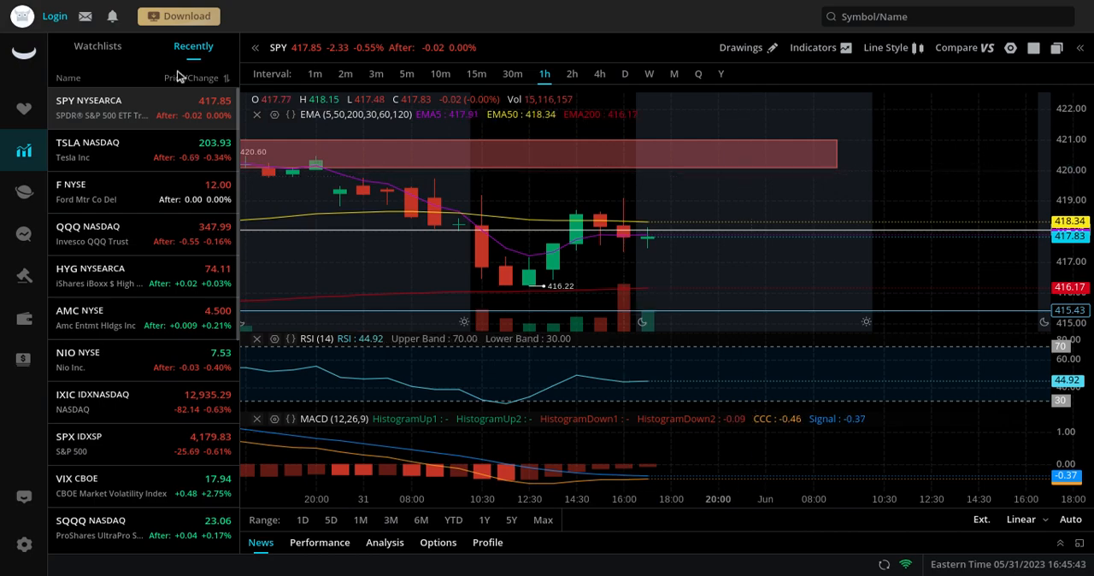
left_click(88, 150)
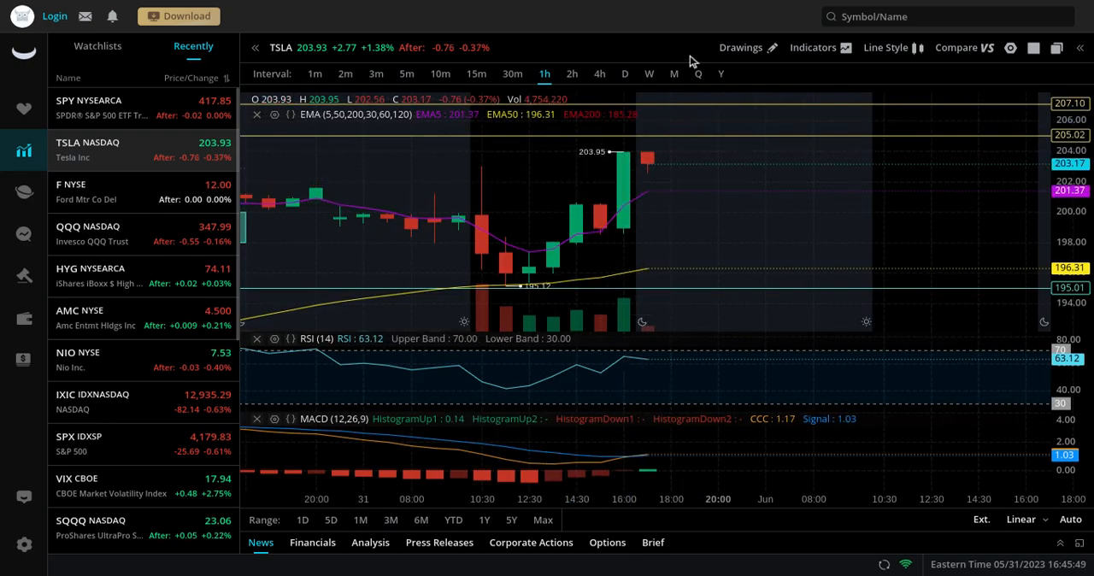
mouse_move(667, 49)
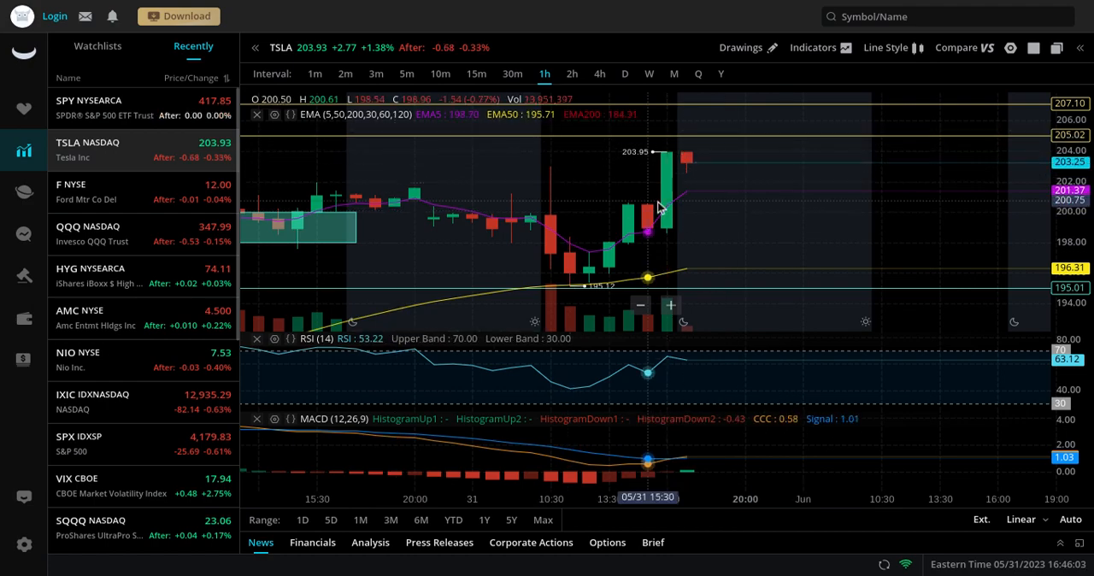
mouse_move(778, 219)
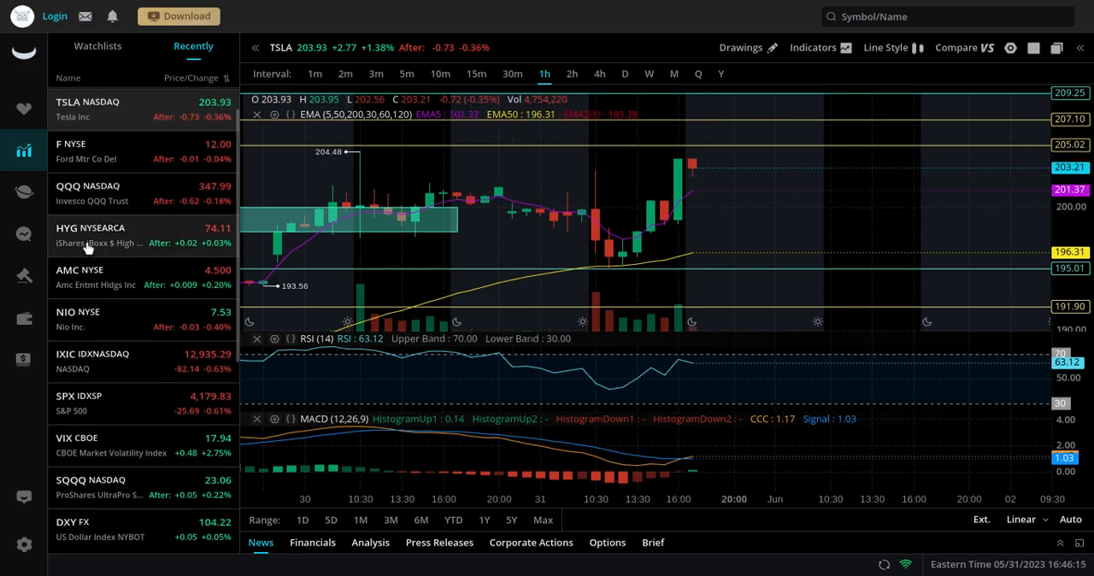
Step: Select QQQ from the Recently watchlist to load its 1h chart
left_click(77, 319)
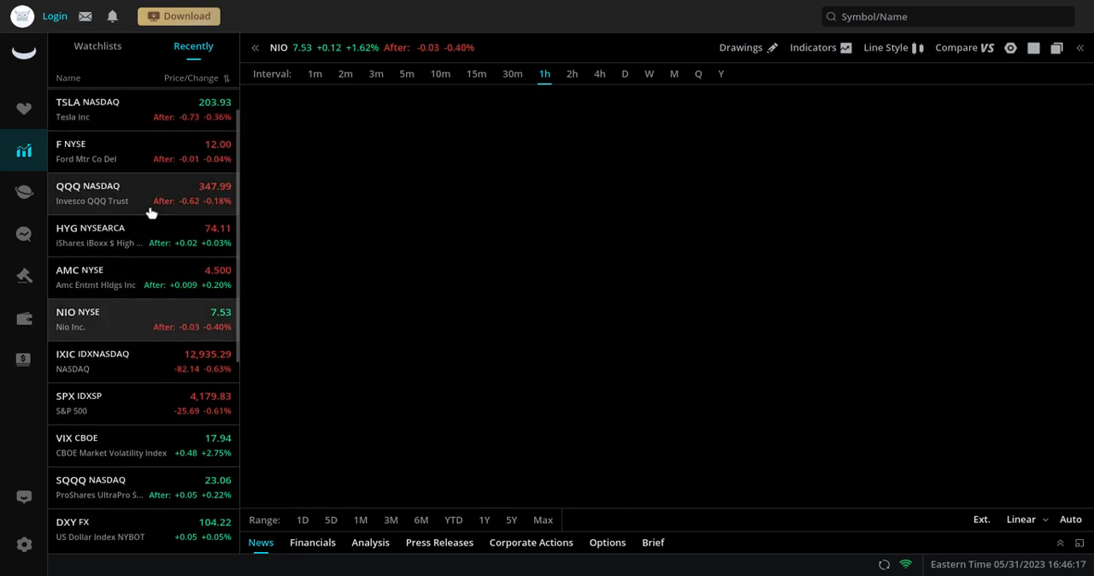
left_click(98, 193)
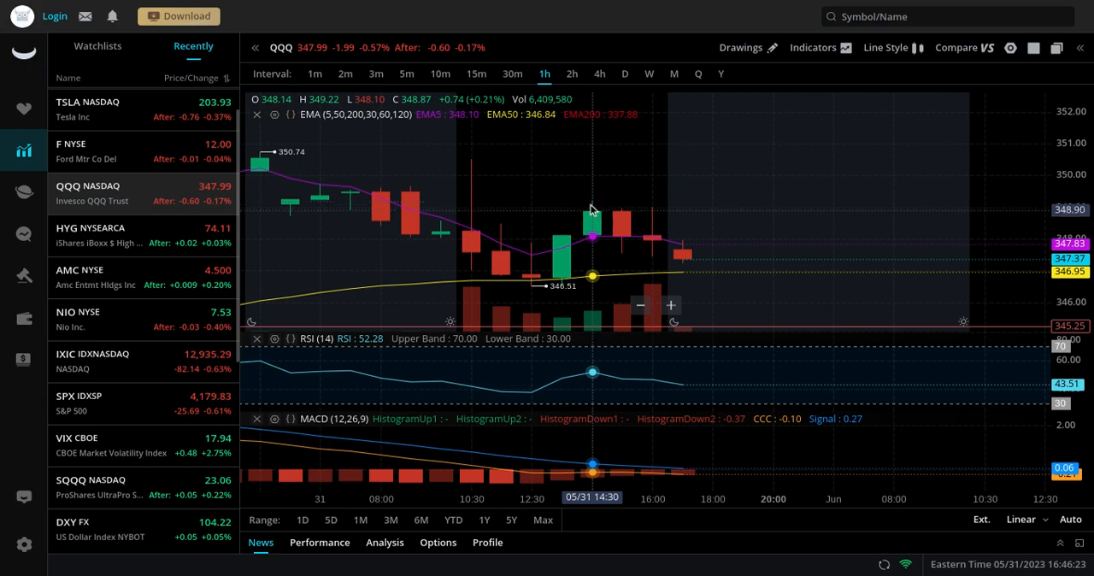
mouse_move(622, 216)
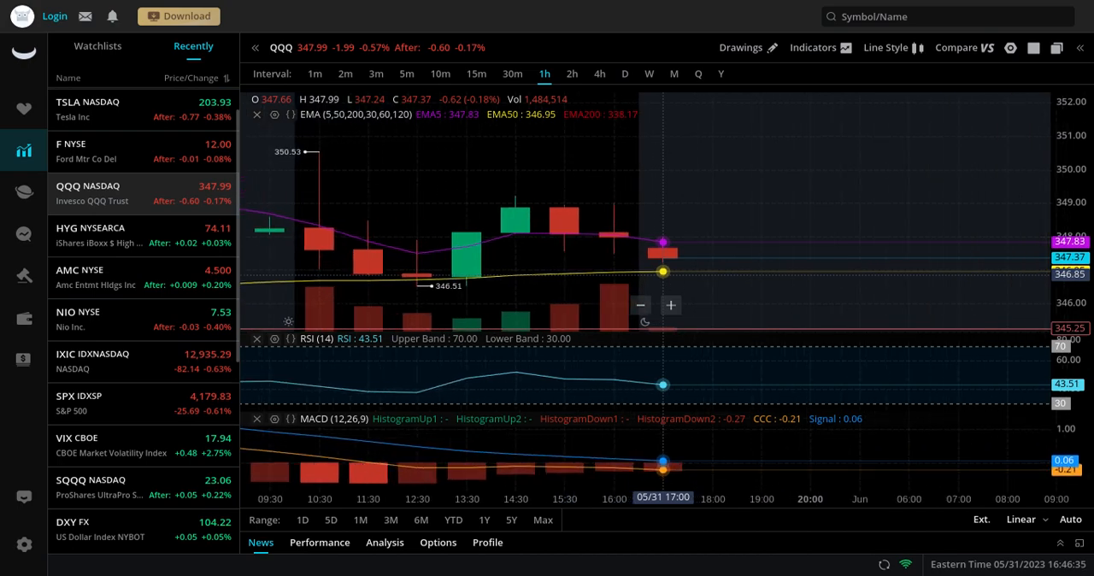
mouse_move(693, 293)
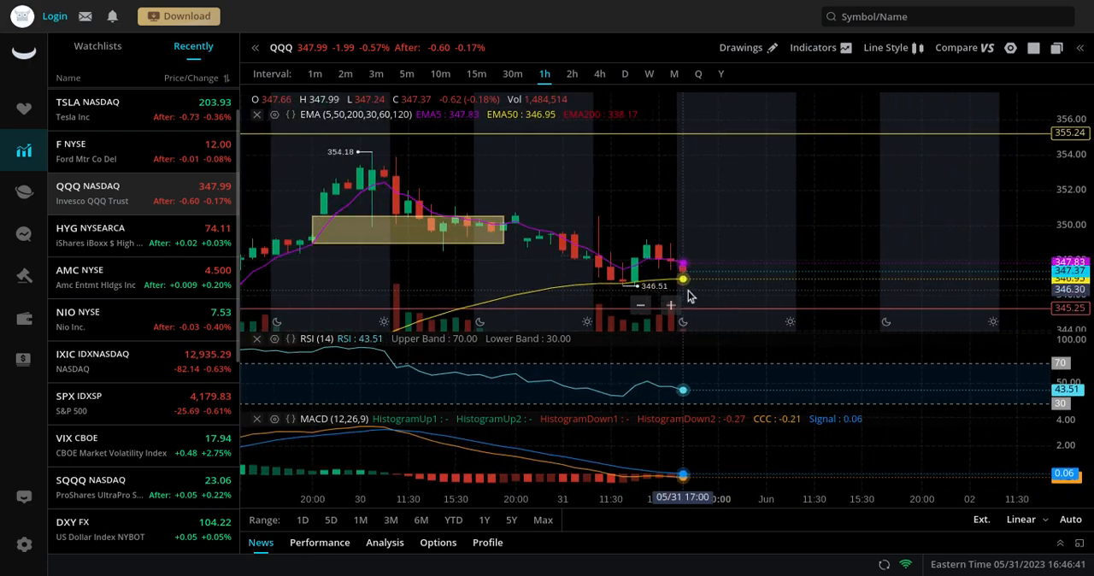
mouse_move(703, 312)
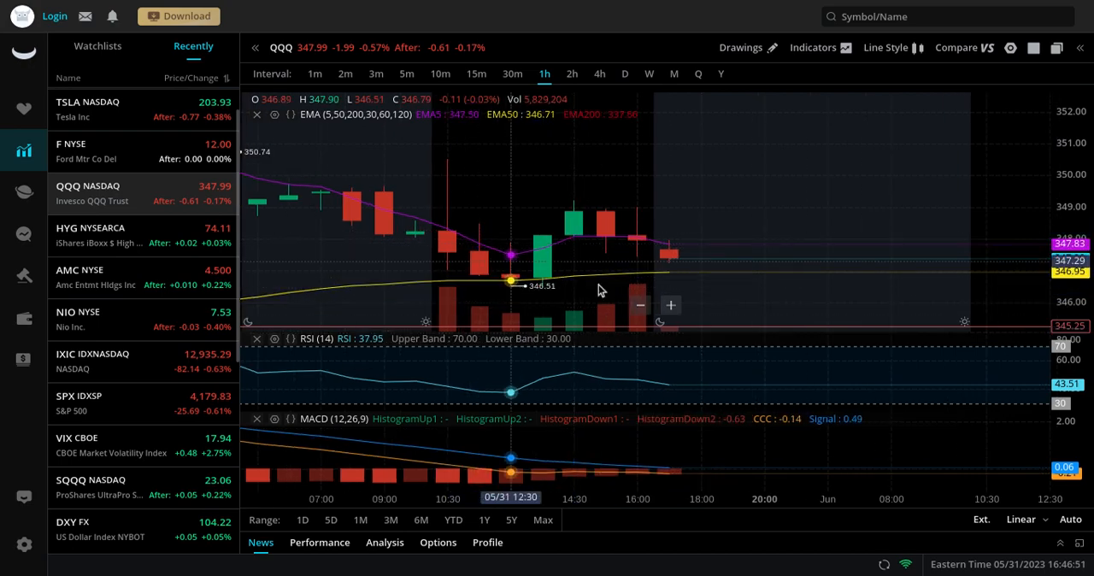
mouse_move(517, 297)
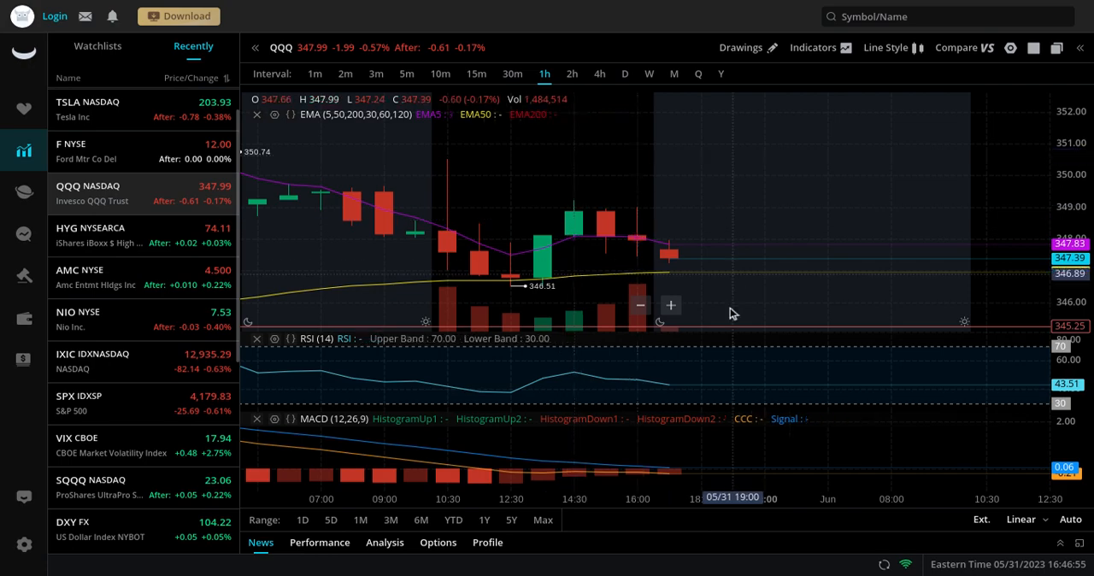
Step: Select AMC from the Recently watchlist to load its 1h chart
left_click(77, 318)
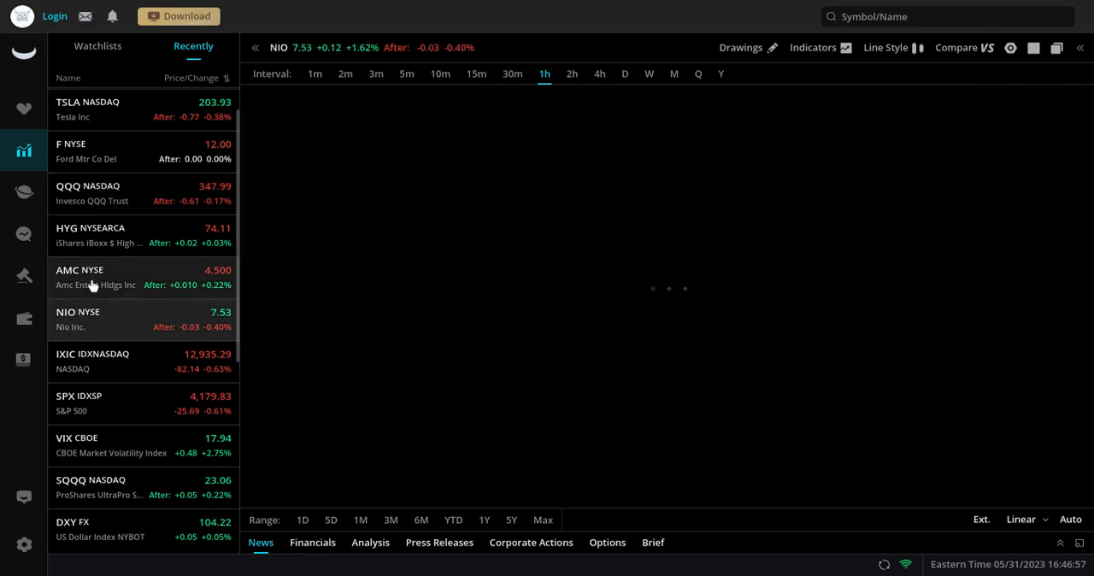
left_click(80, 277)
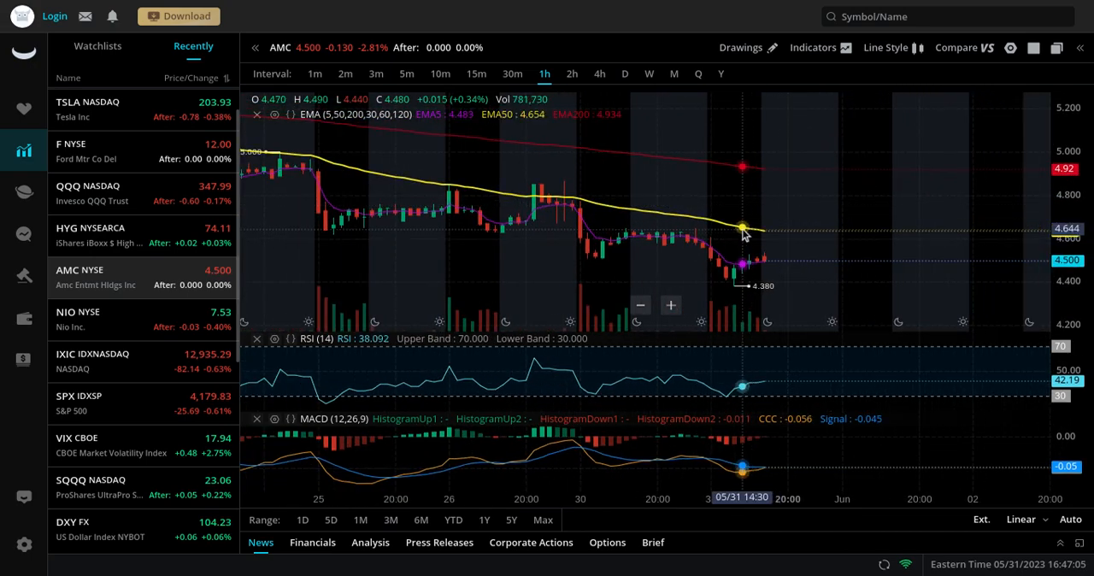
mouse_move(782, 282)
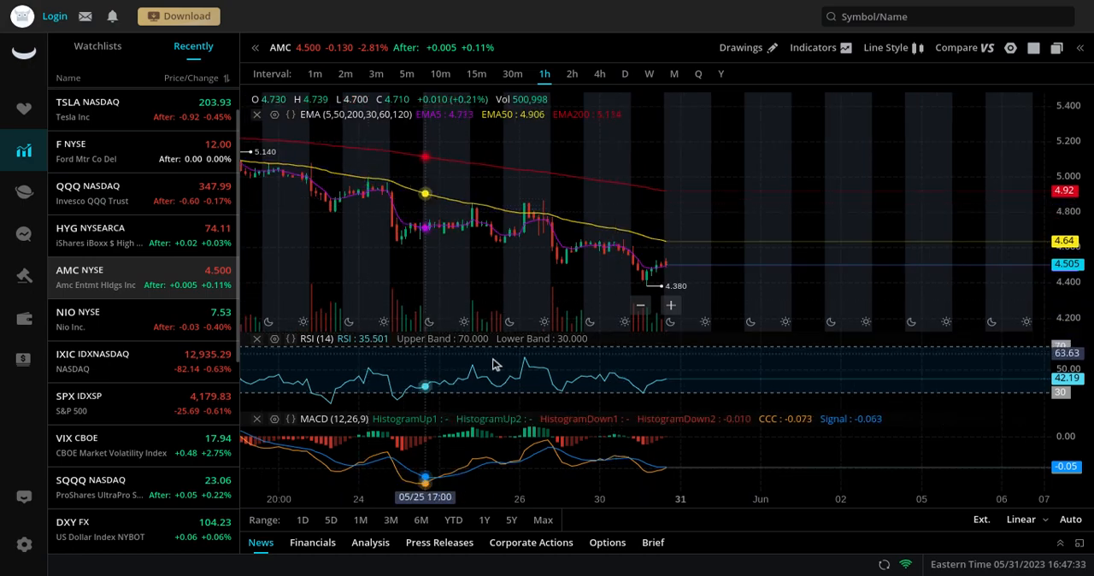
mouse_move(432, 462)
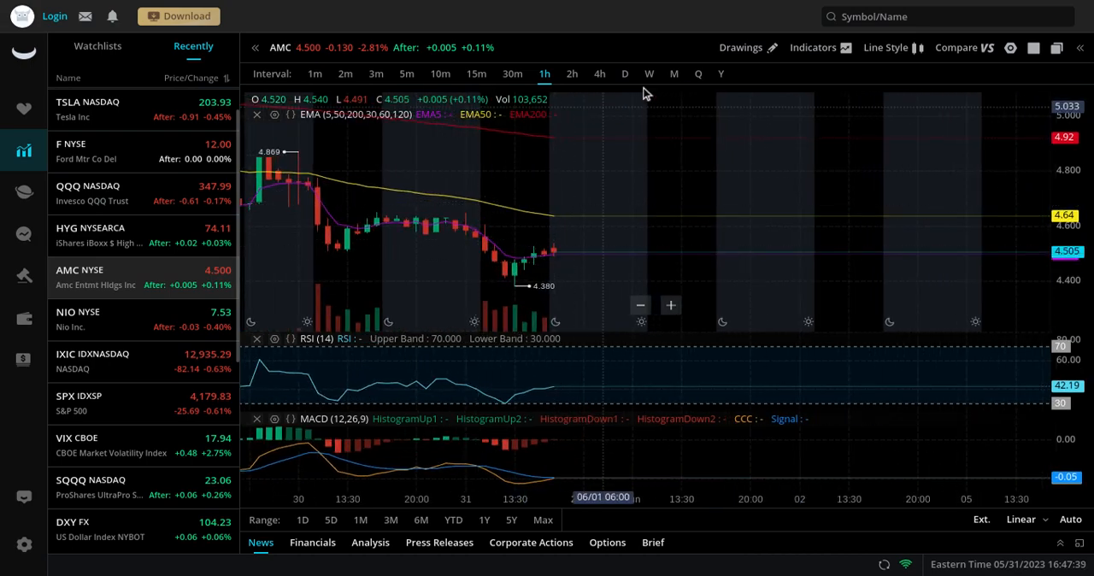
mouse_move(584, 228)
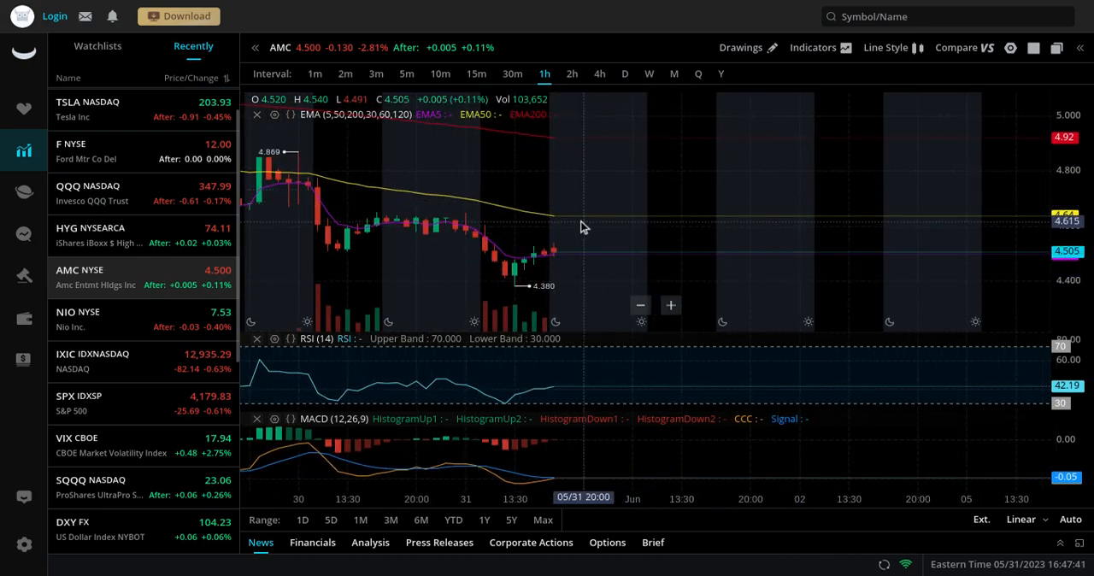
mouse_move(653, 204)
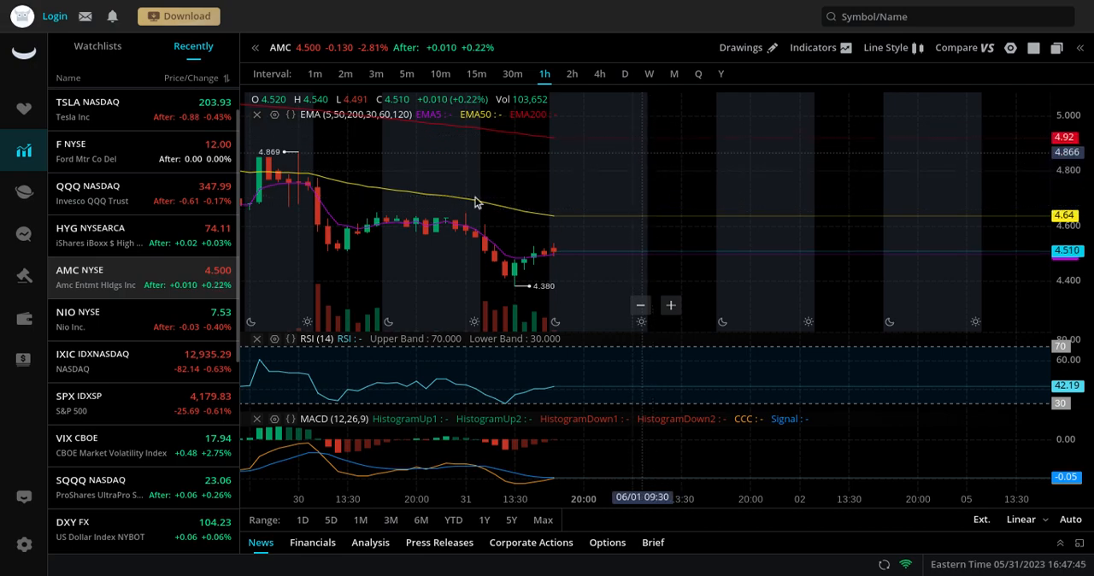
mouse_move(598, 215)
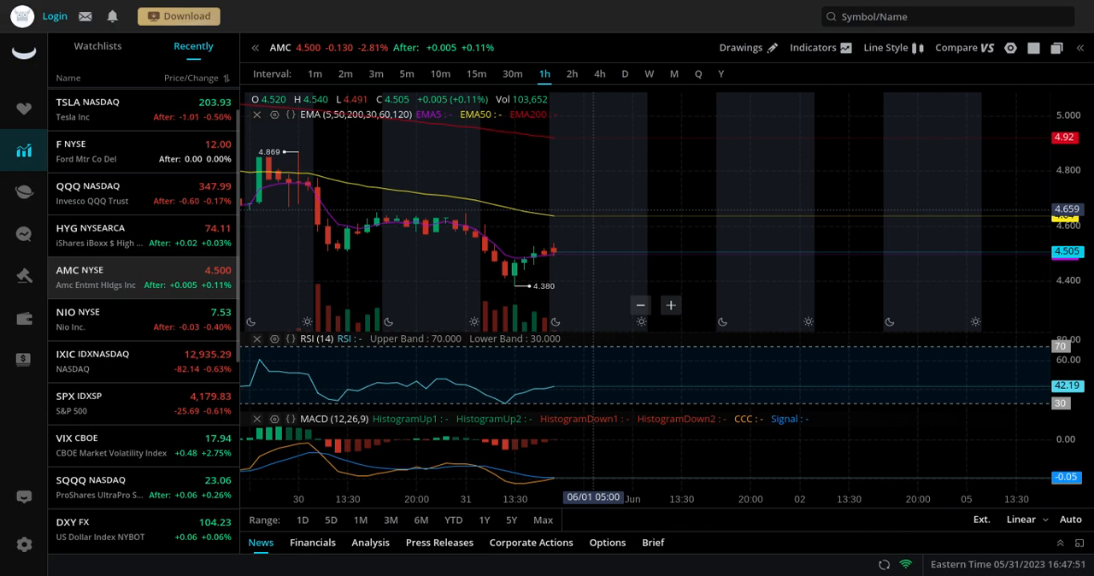
mouse_move(577, 188)
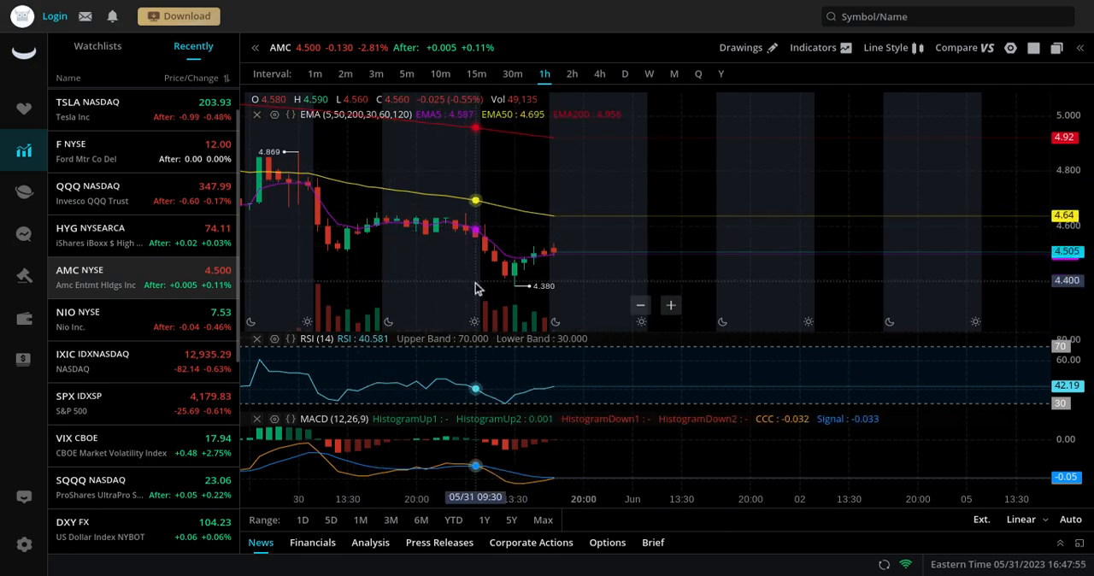
mouse_move(615, 143)
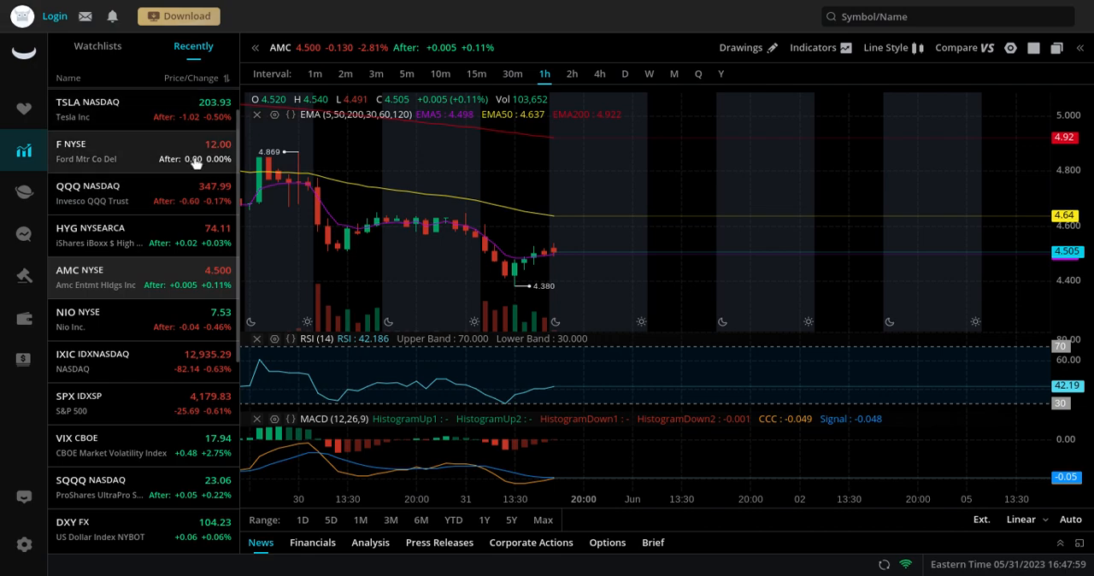
Step: Switch to the Stock Jay store and scroll past caps and tees to Apes Together Strong items
left_click(120, 107)
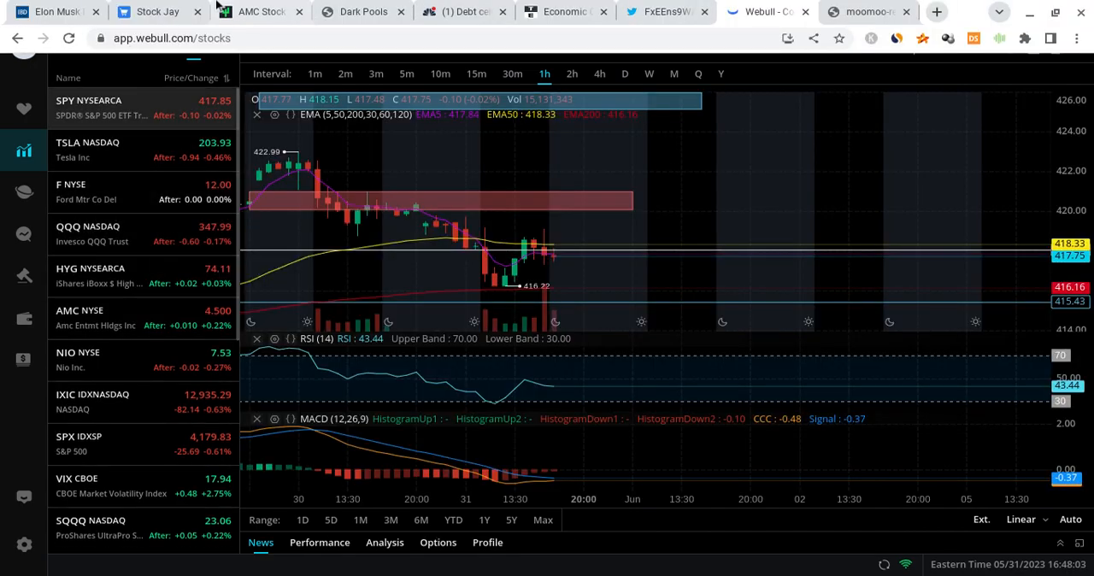
left_click(154, 11)
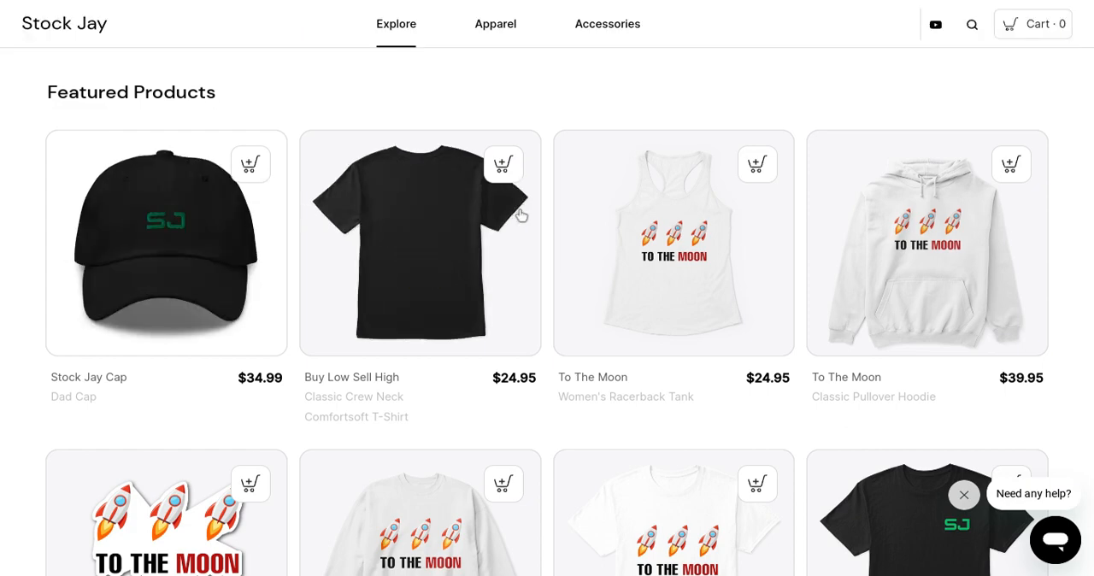
scroll("down", 3)
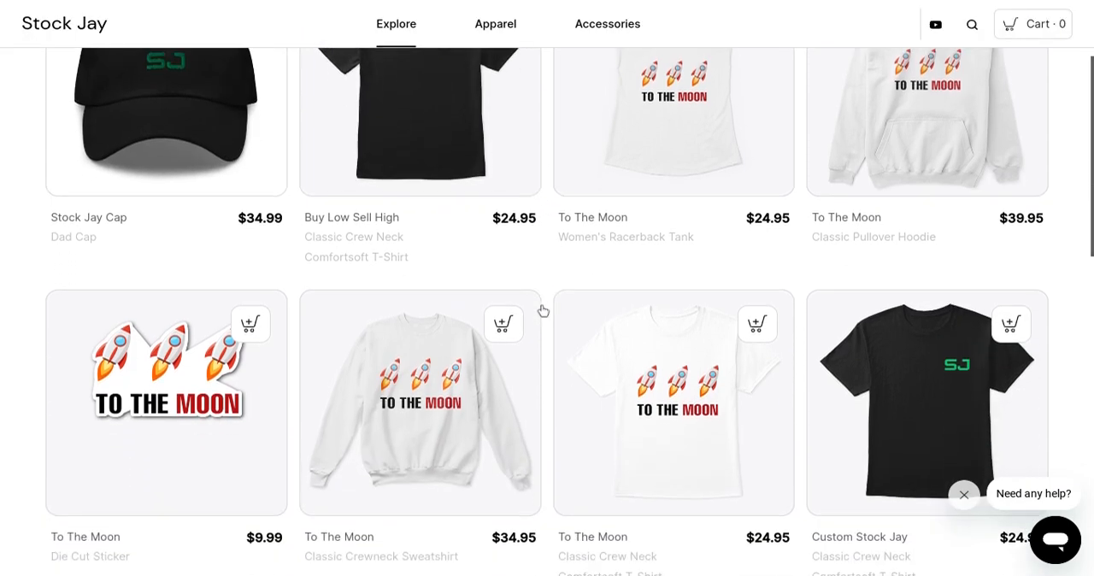
scroll("down", 3)
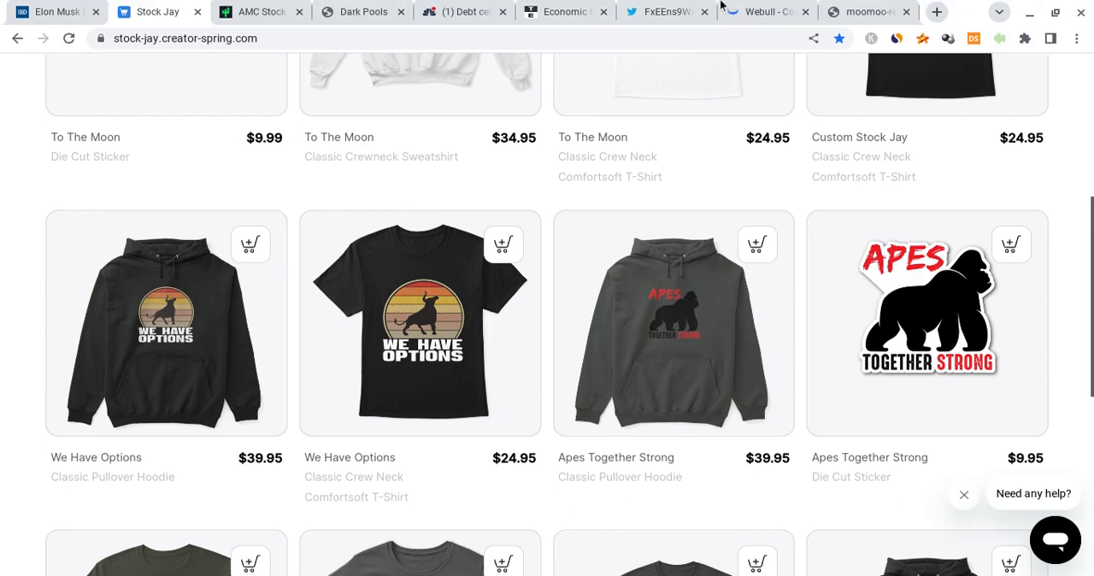
Step: Return to the Webull tab to bring up the charts
left_click(761, 12)
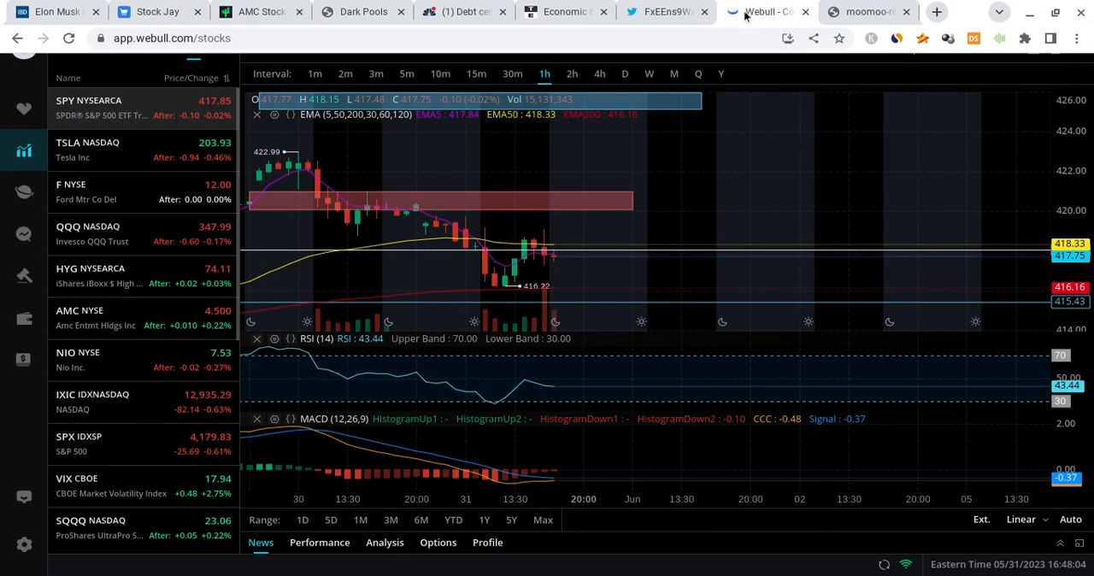
left_click(865, 11)
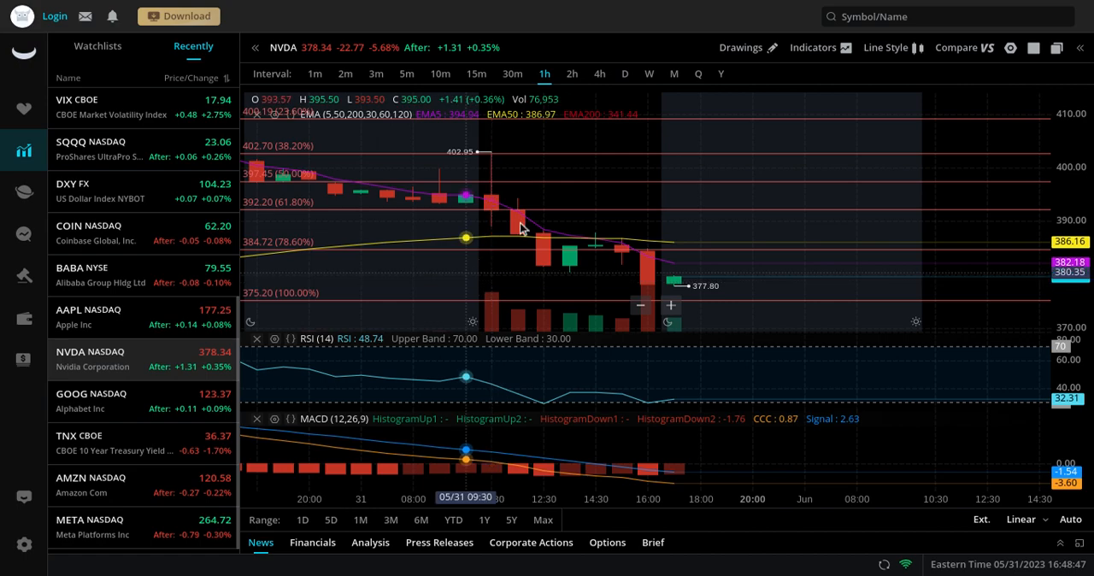
mouse_move(648, 242)
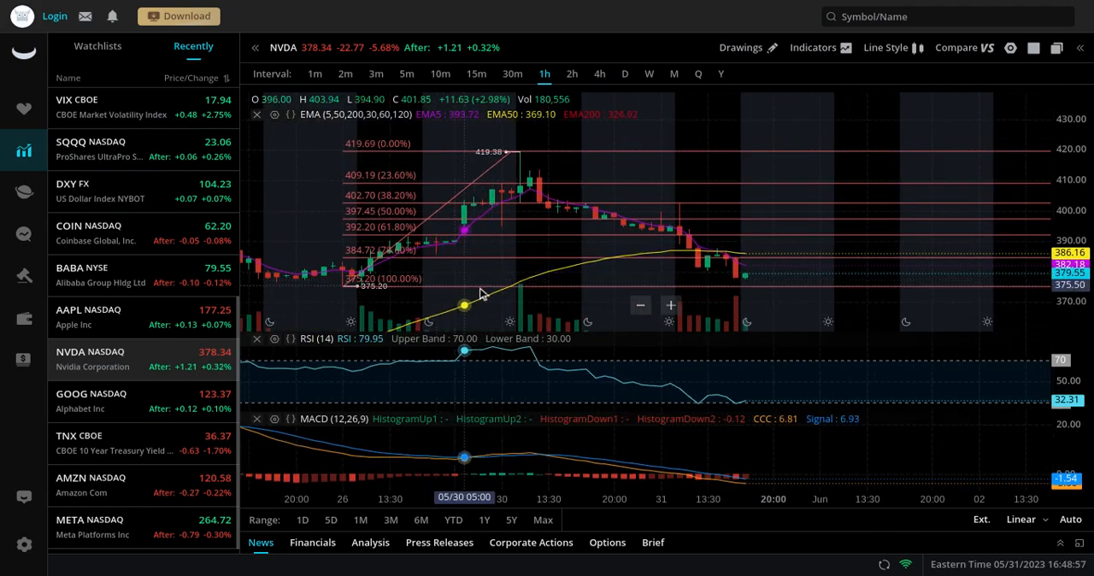
mouse_move(744, 283)
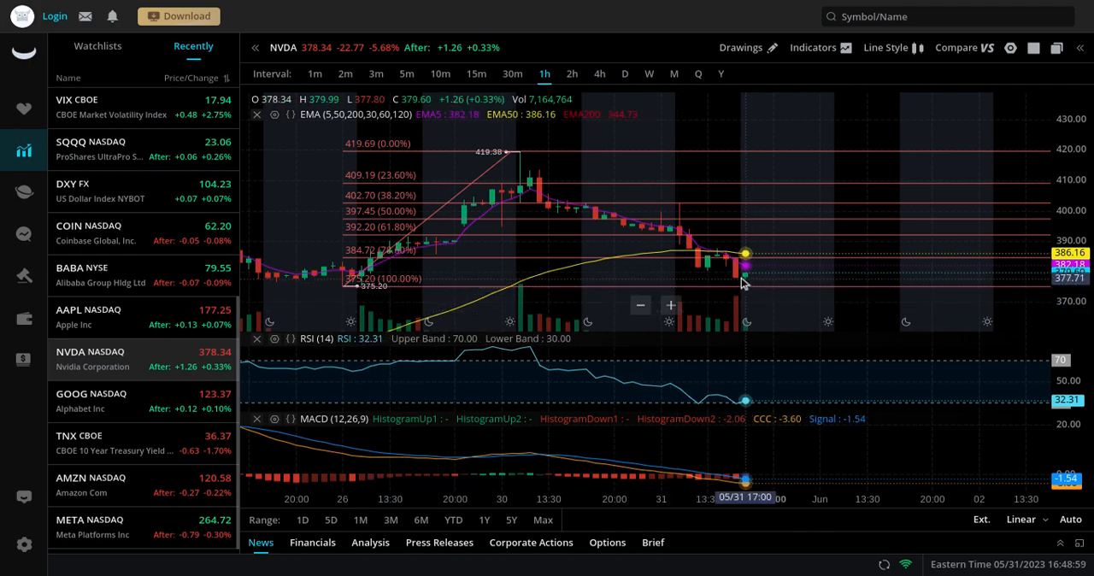
mouse_move(734, 274)
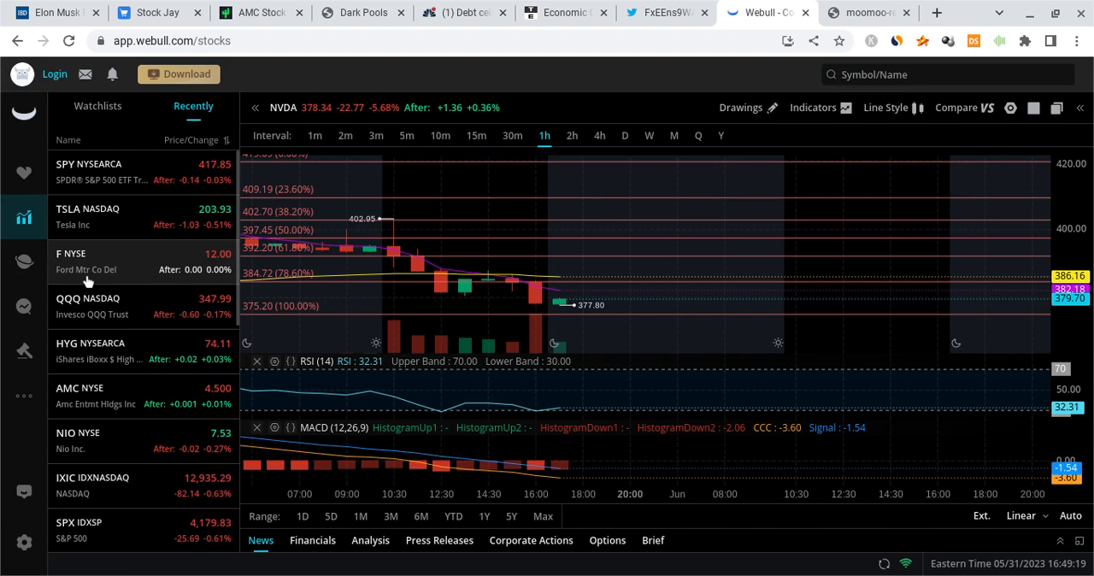
mouse_move(104, 180)
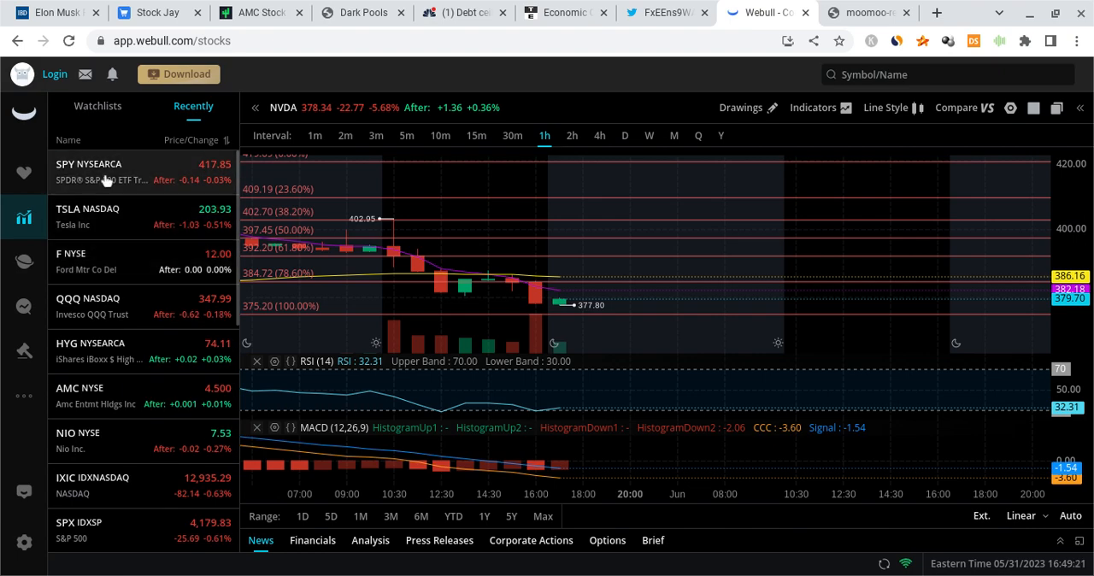